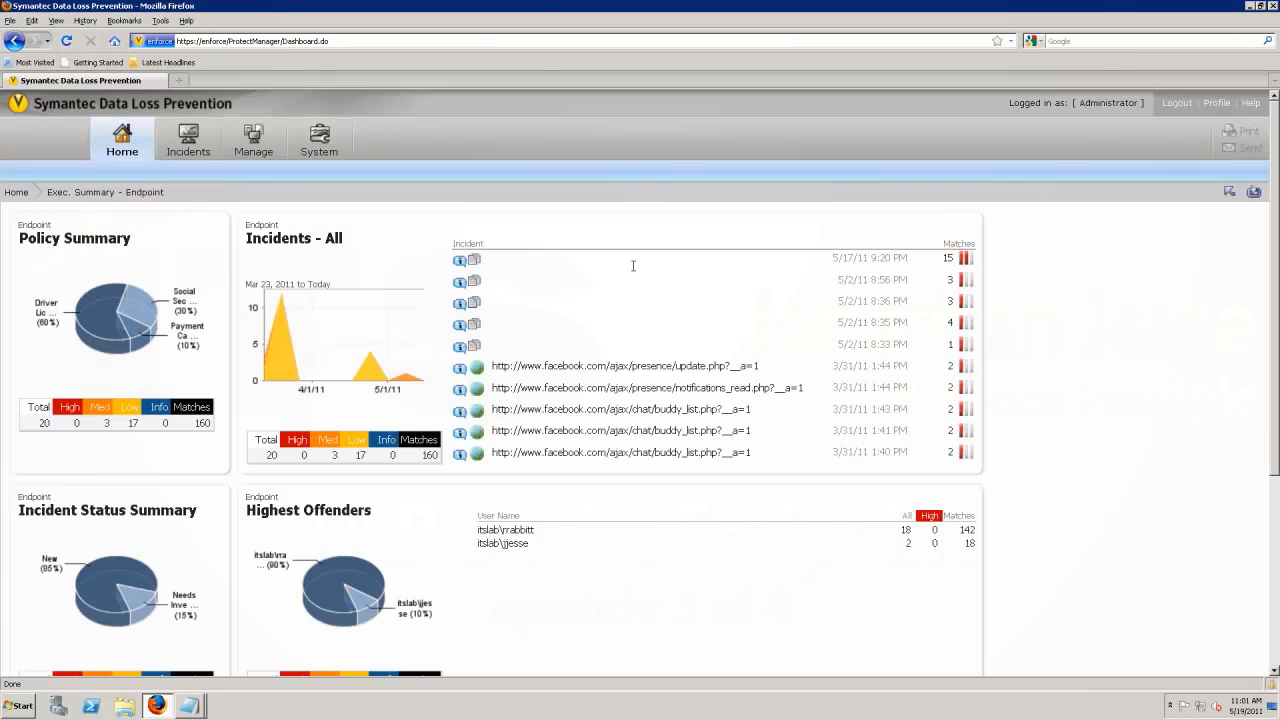
Step: Open the System Servers Overview showing Enforce Server and Network Discover running
left_click(318, 140)
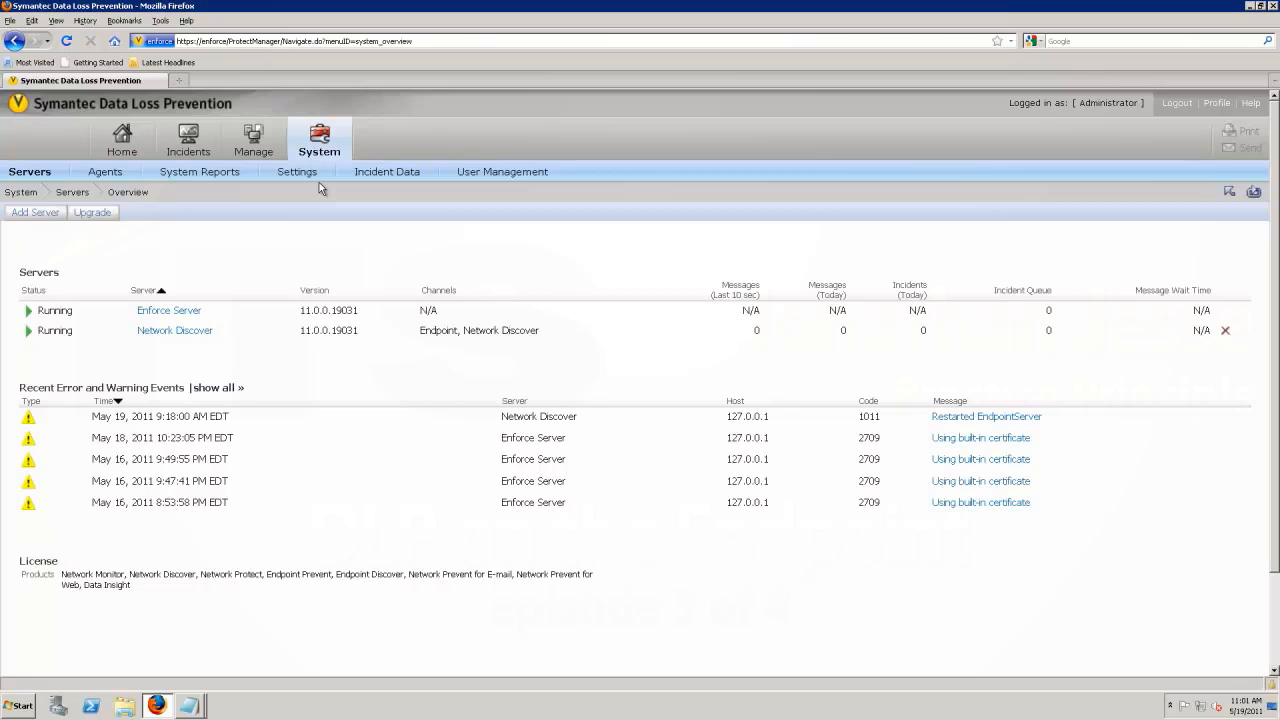
mouse_move(170, 307)
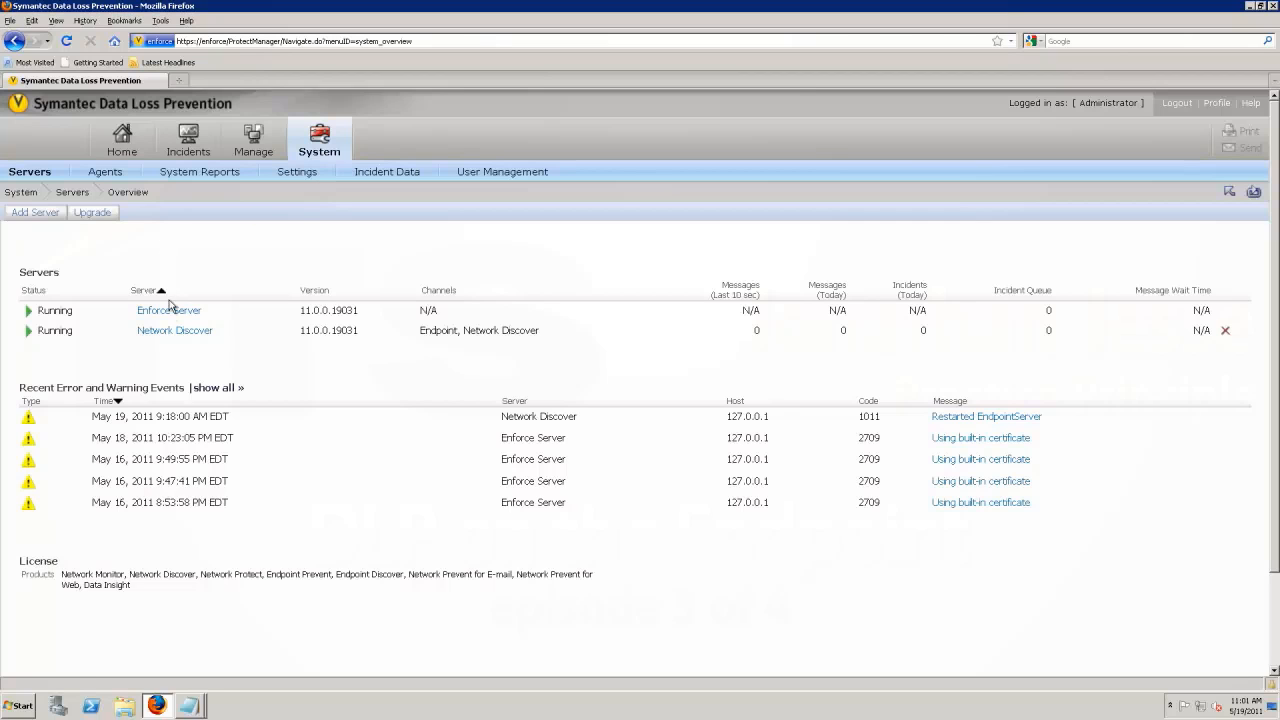
Step: Open Network Discover's configuration and save it with maximum parallel scans at 2
left_click(174, 330)
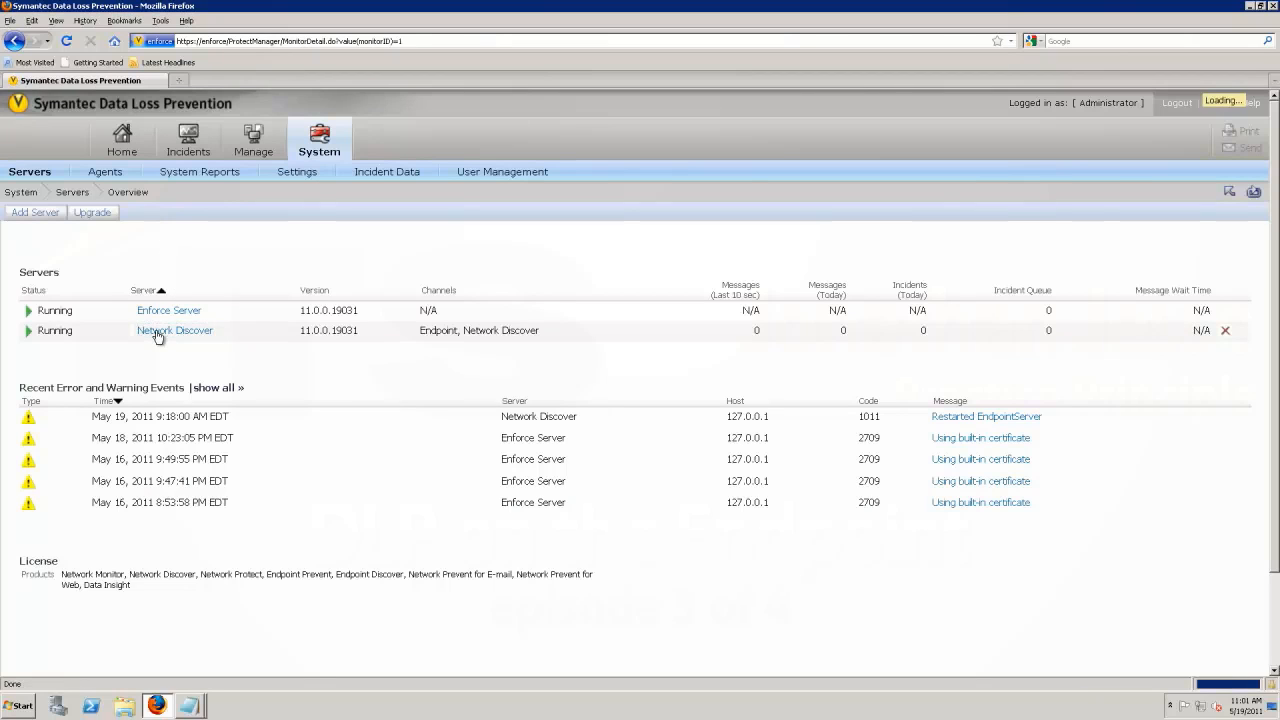
left_click(174, 330)
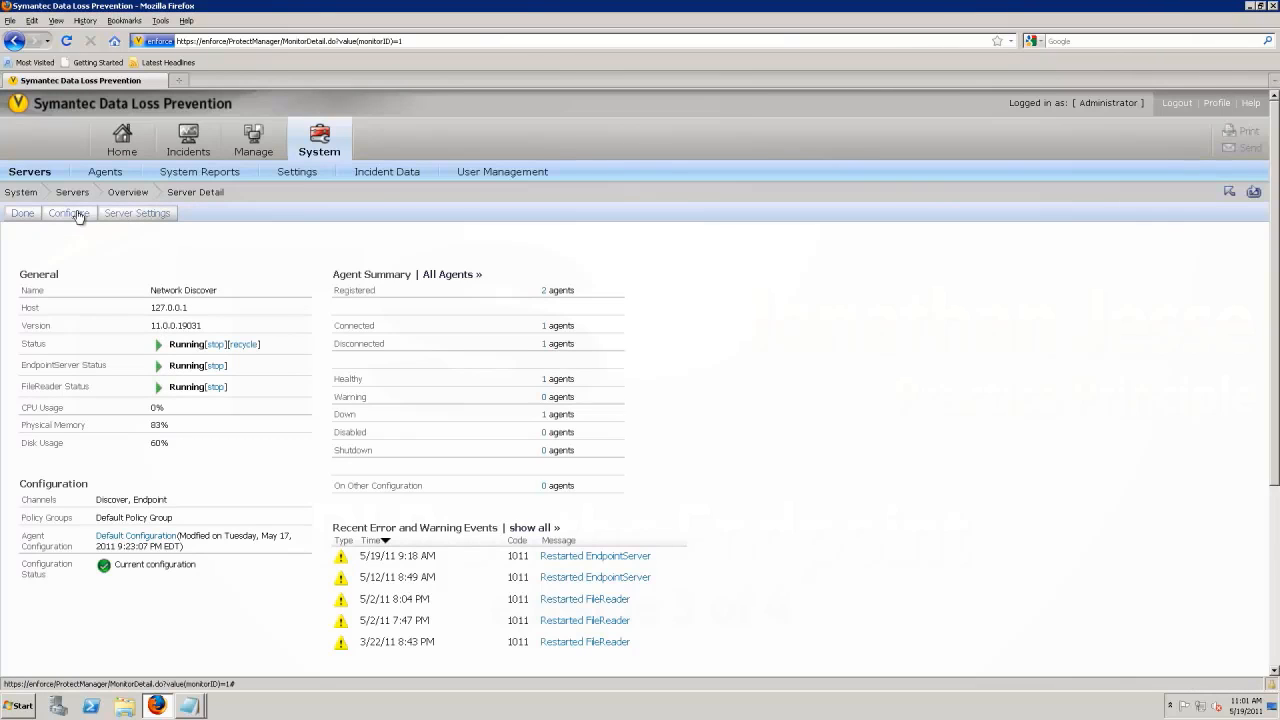
left_click(68, 213)
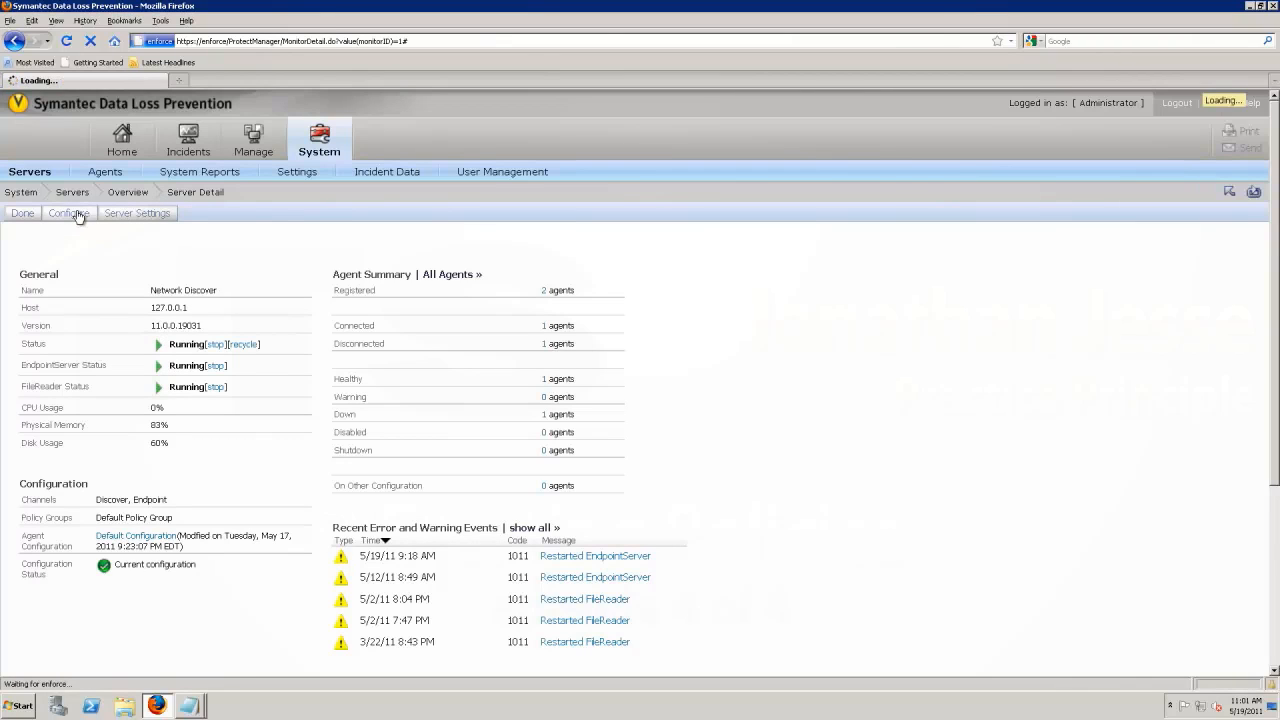
left_click(68, 213)
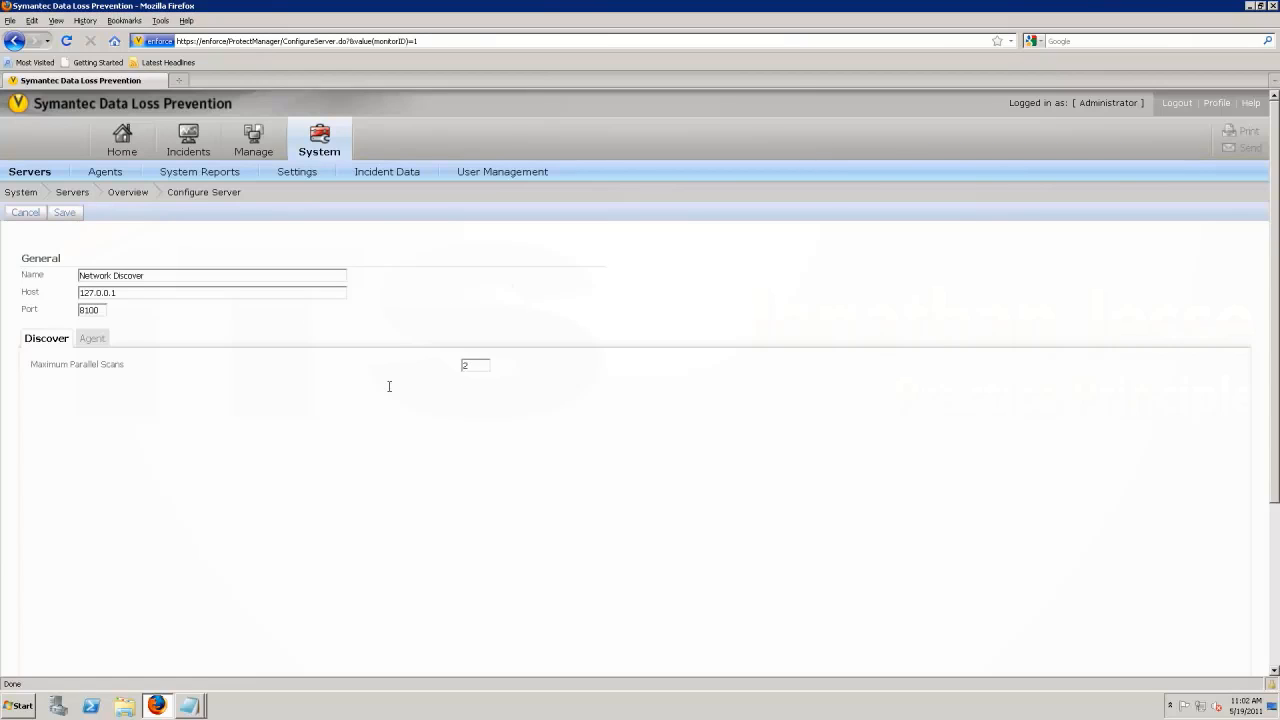
mouse_move(391, 391)
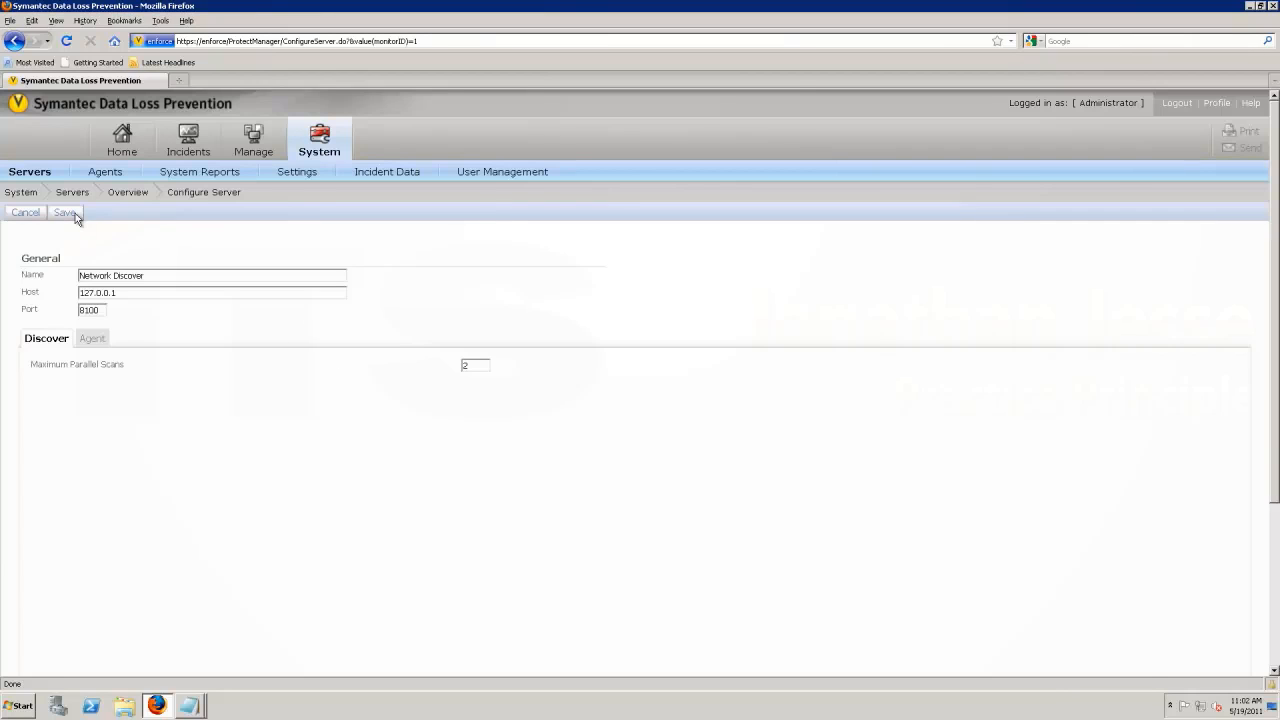
left_click(65, 212)
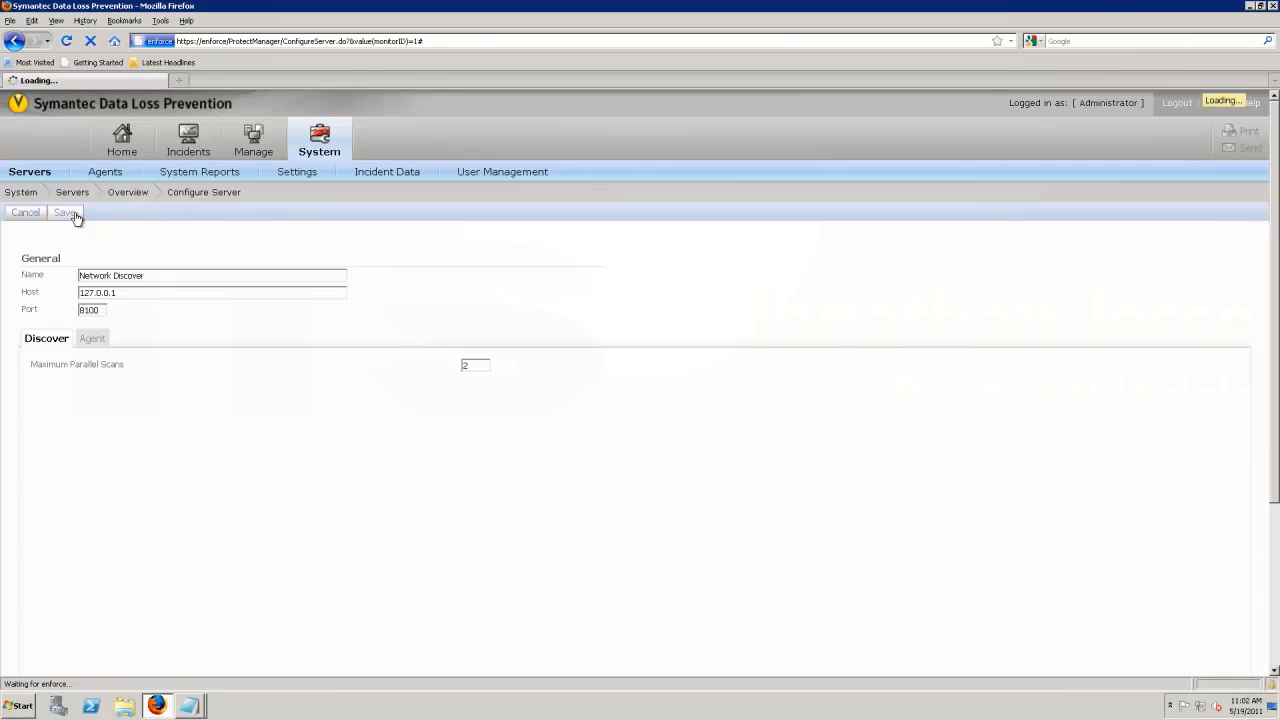
left_click(253, 140)
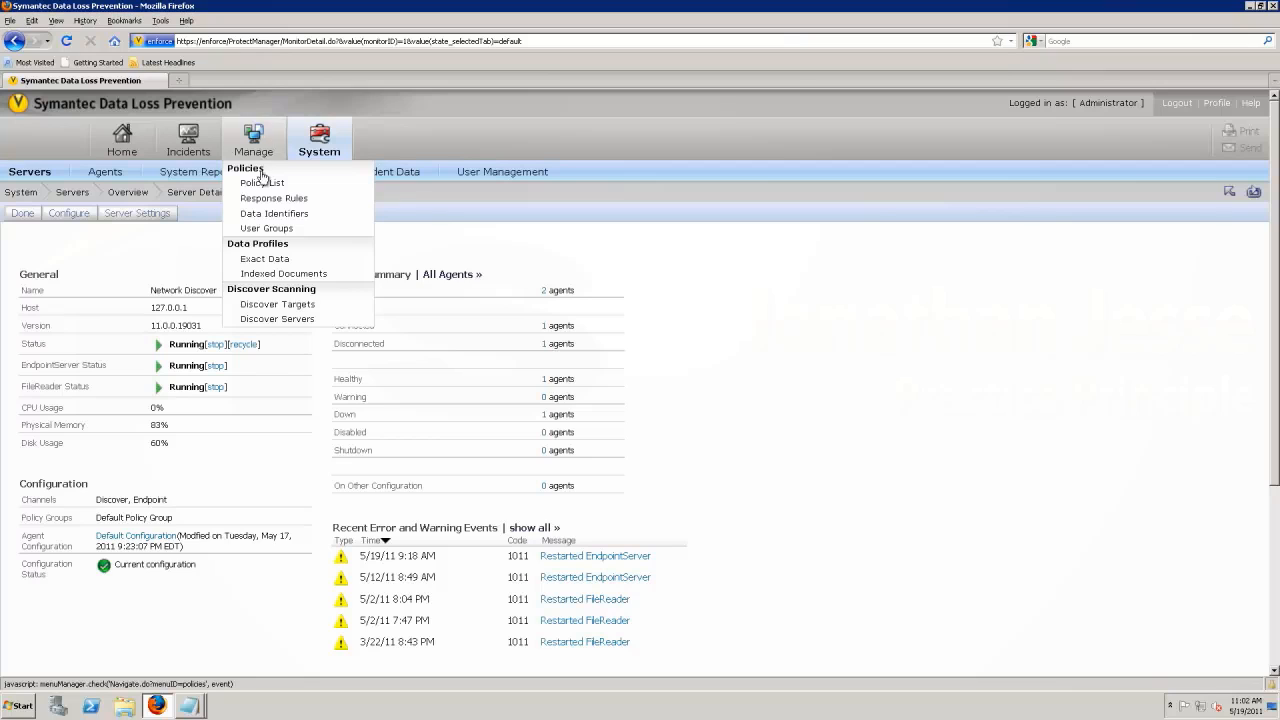
Step: Check running scans under Discover Servers, then list the Discover Targets
left_click(277, 318)
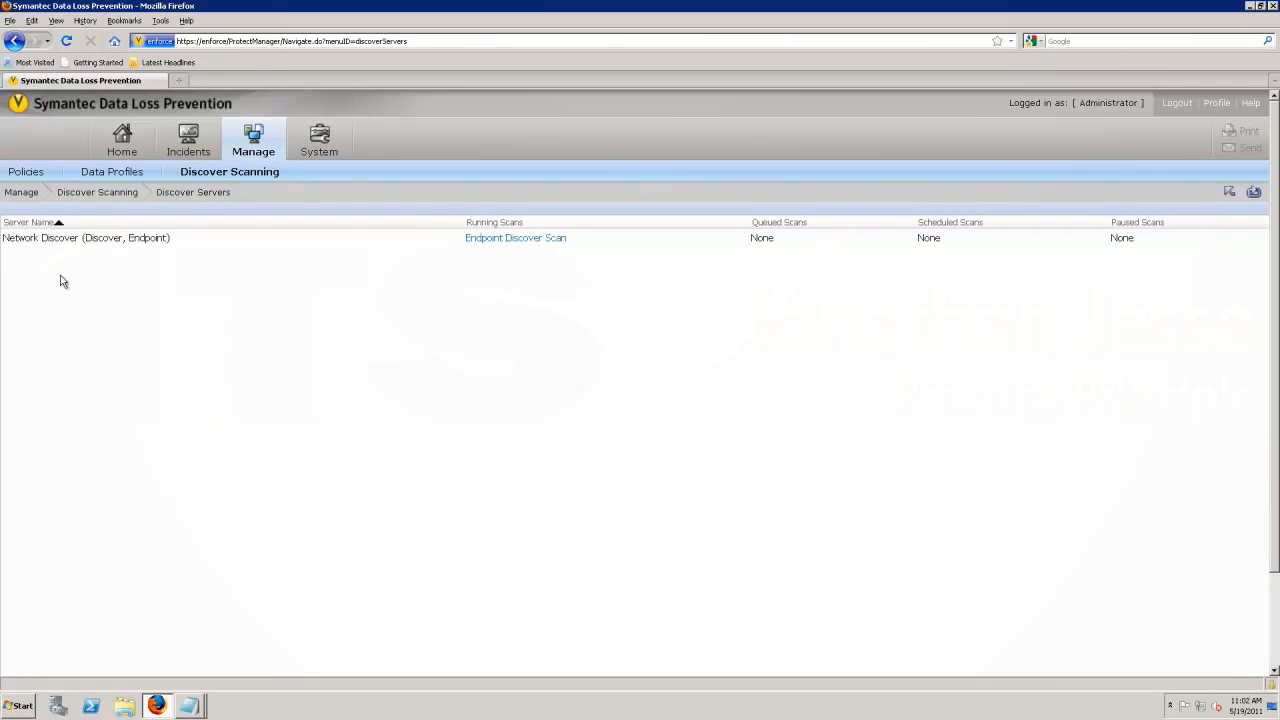
mouse_move(595, 240)
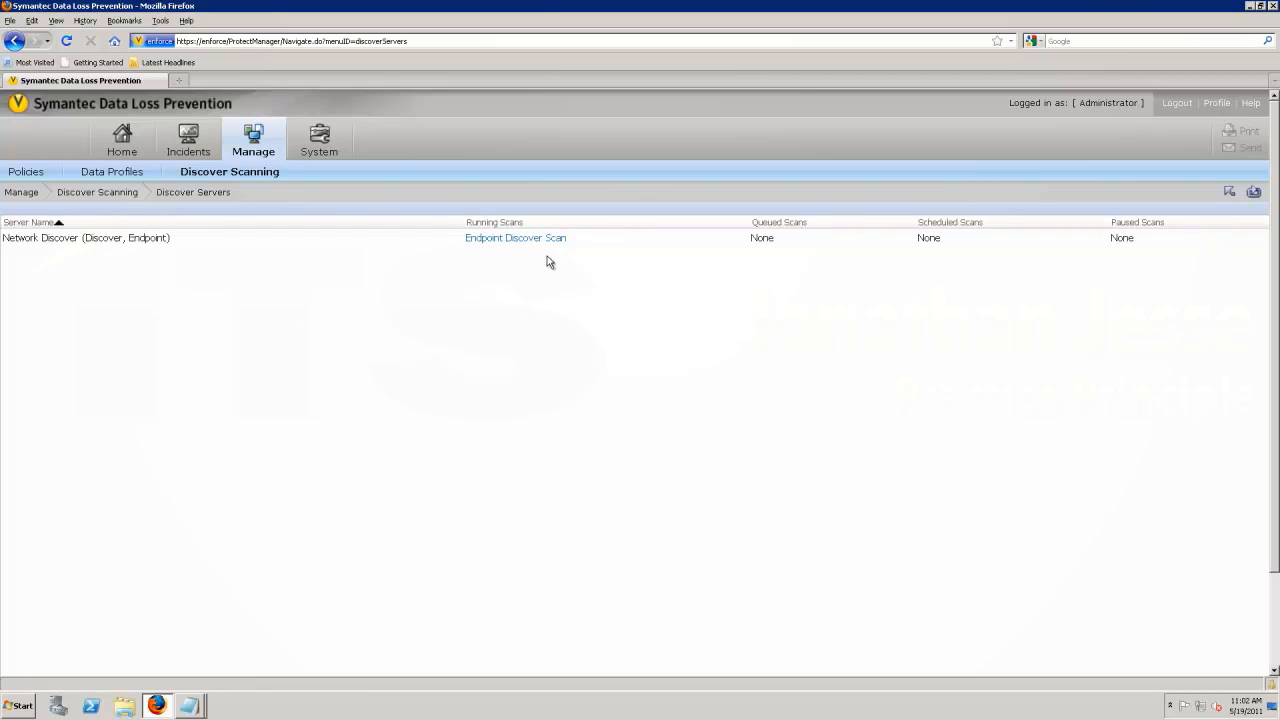
mouse_move(178, 215)
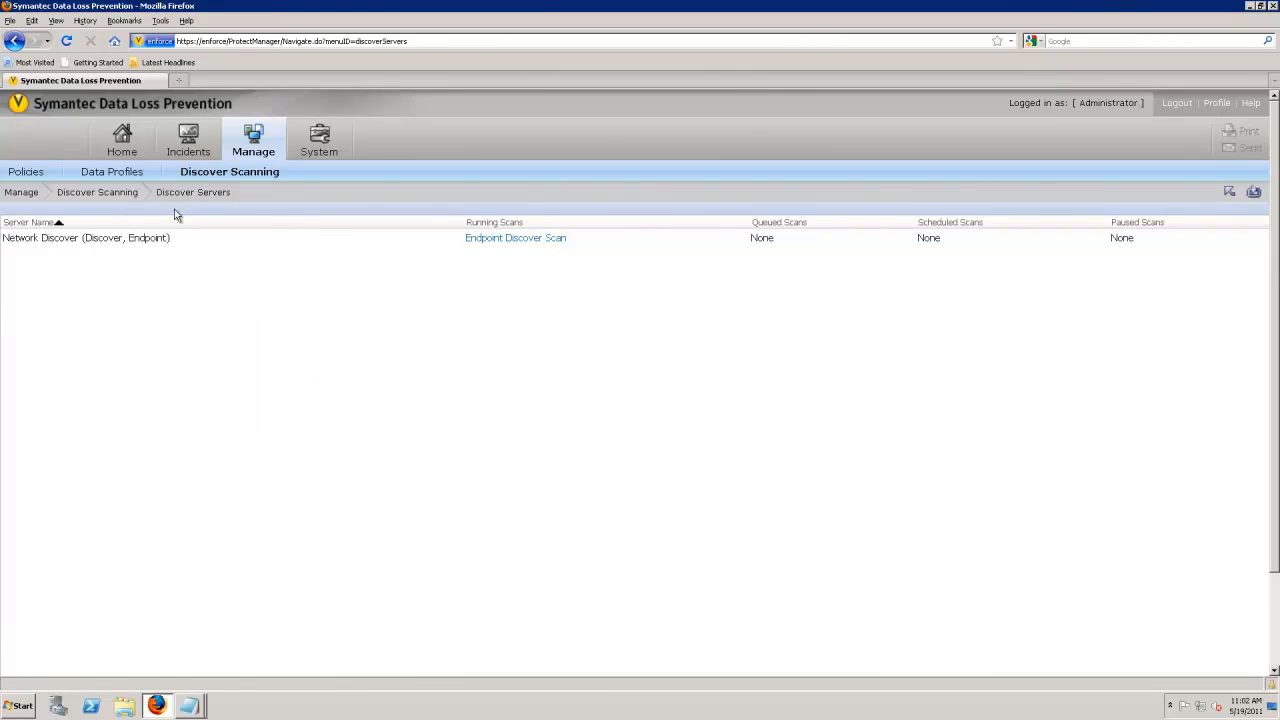
left_click(253, 140)
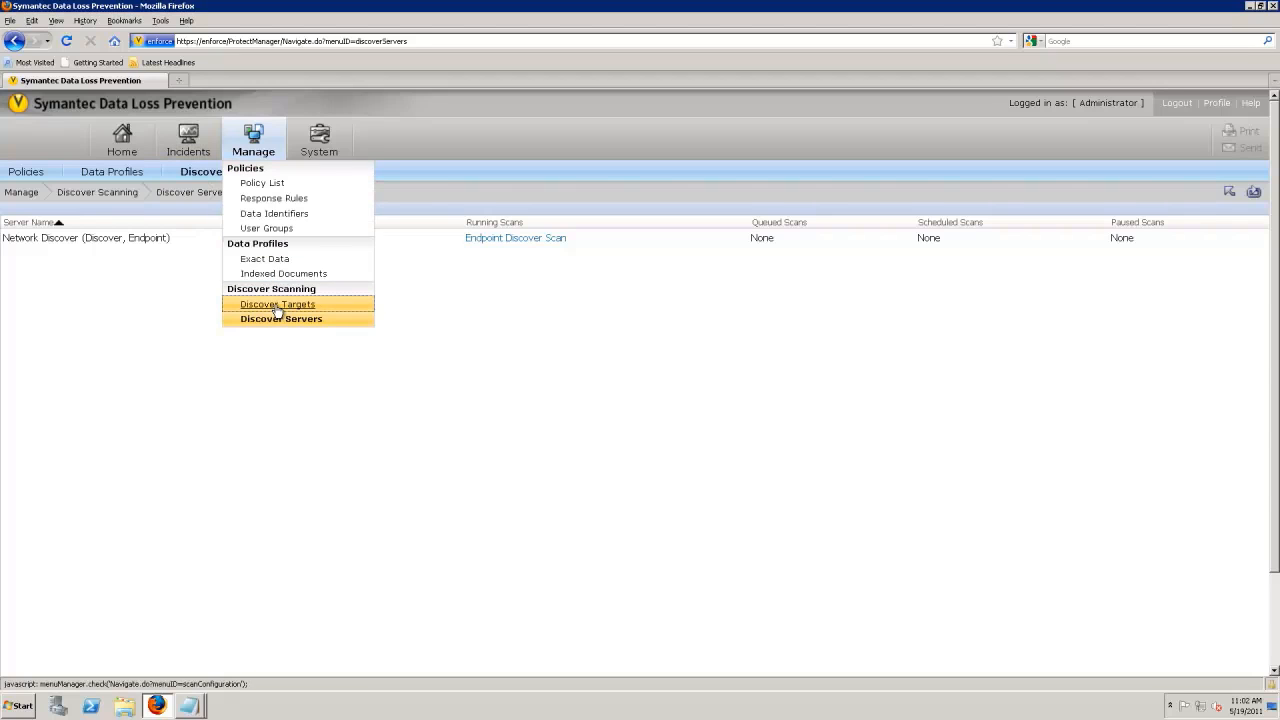
left_click(277, 304)
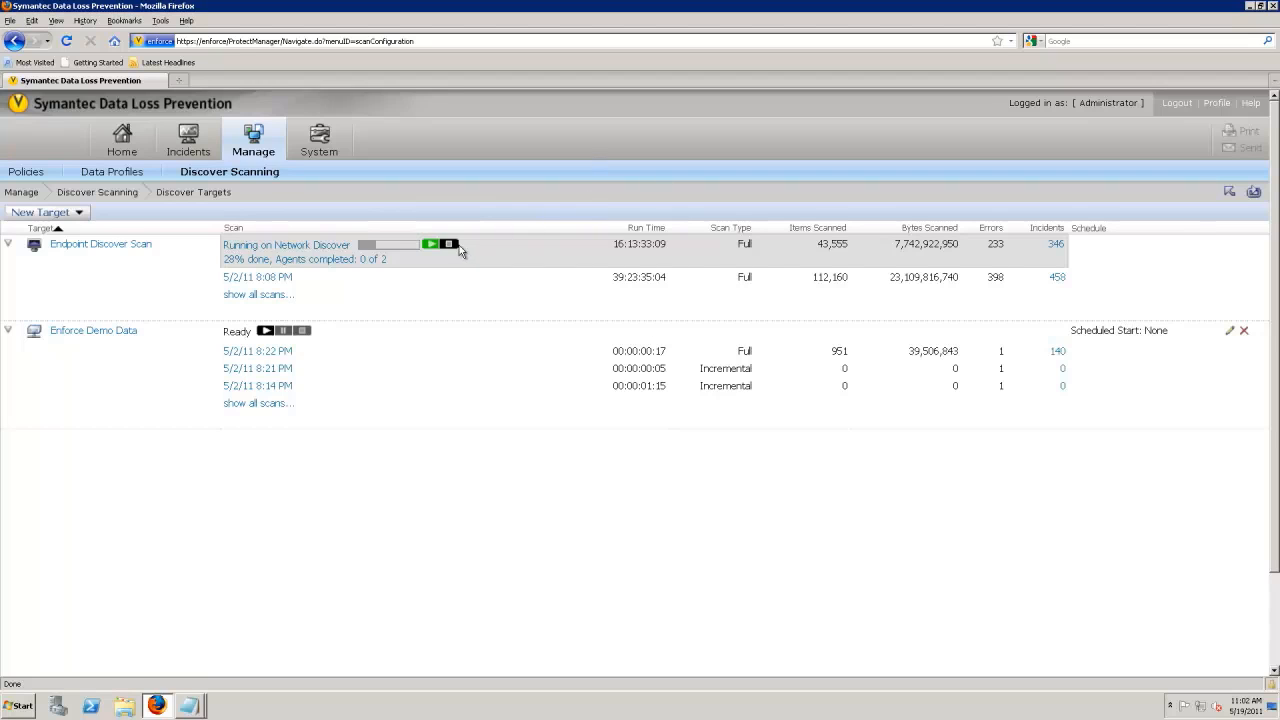
Step: Stop the Endpoint Discover Scan and confirm the stop
left_click(448, 244)
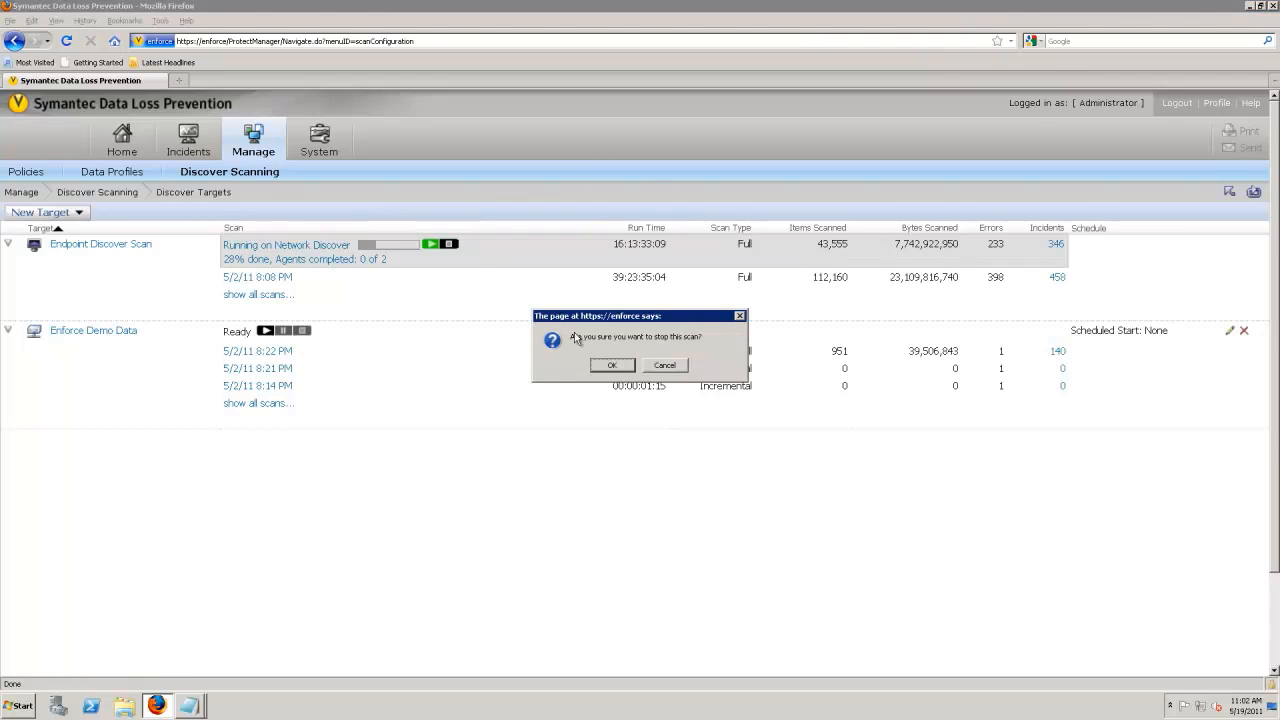
left_click(611, 364)
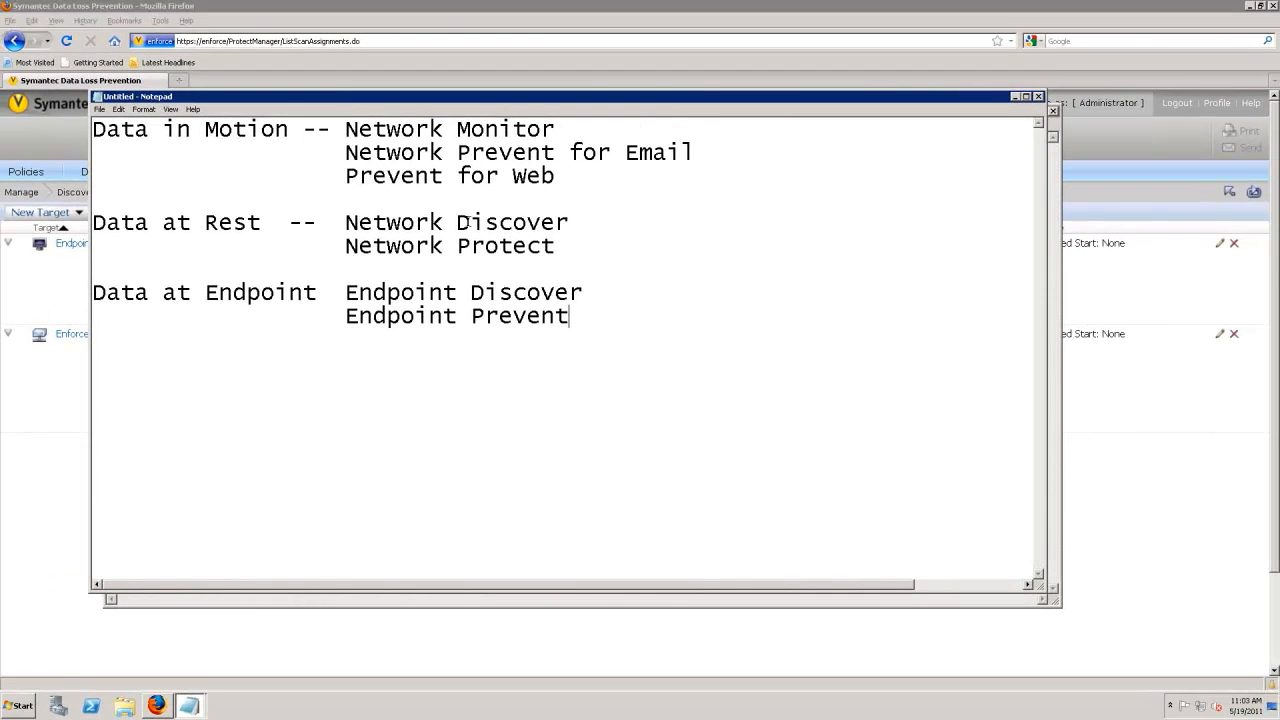
Step: Select text in the Notepad note grouping products by data in motion, at rest, endpoint
left_click_drag(92, 222, 556, 246)
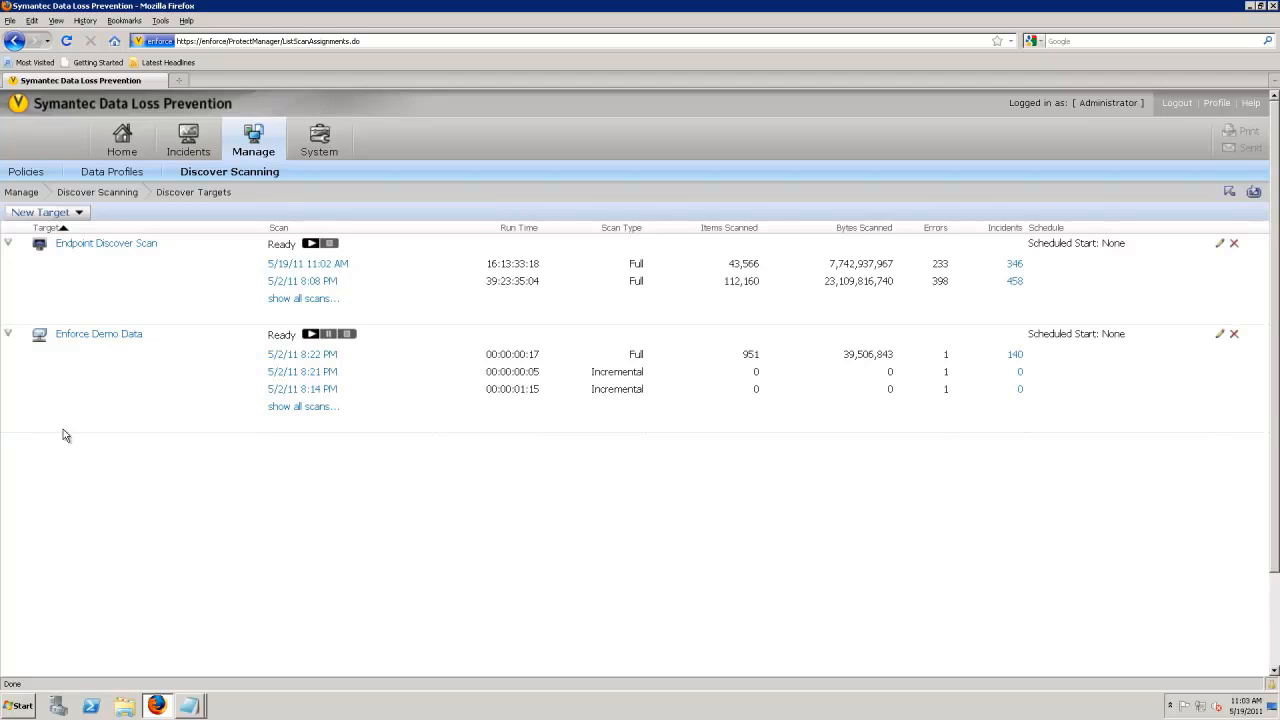
mouse_move(55, 230)
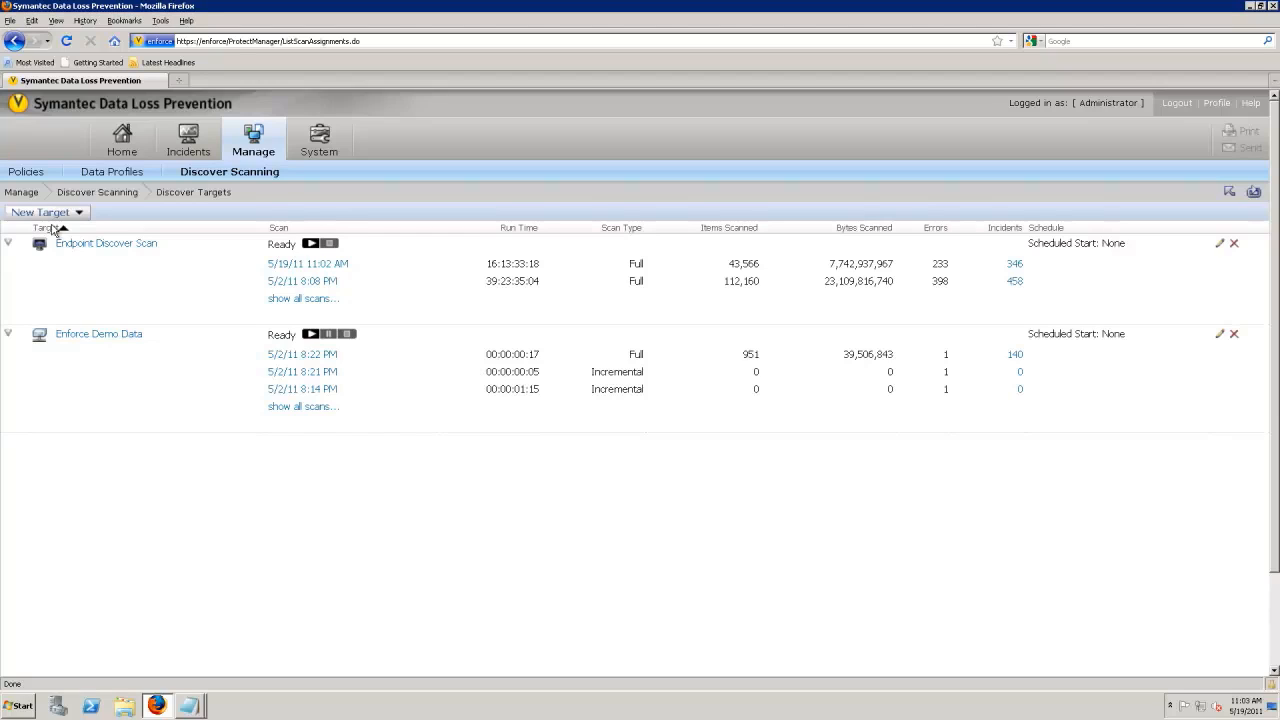
Step: Open the New Target dropdown listing server, endpoint and custom target types
left_click(42, 212)
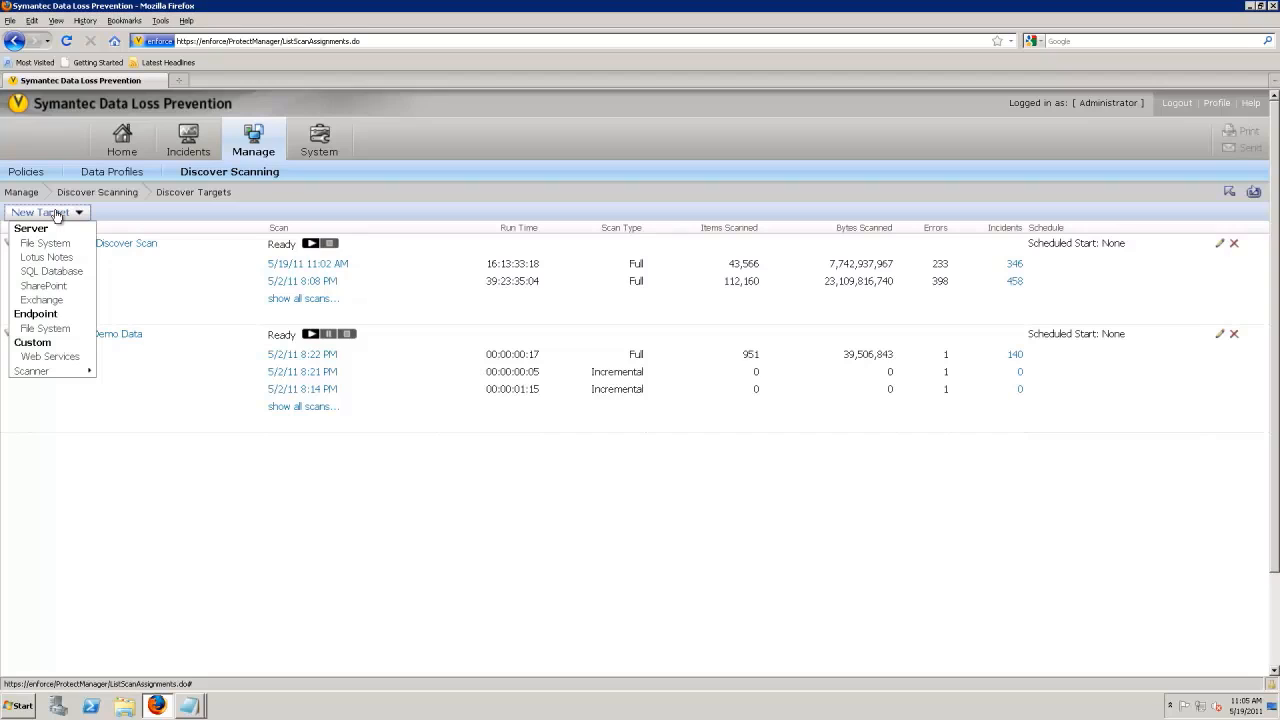
mouse_move(45, 328)
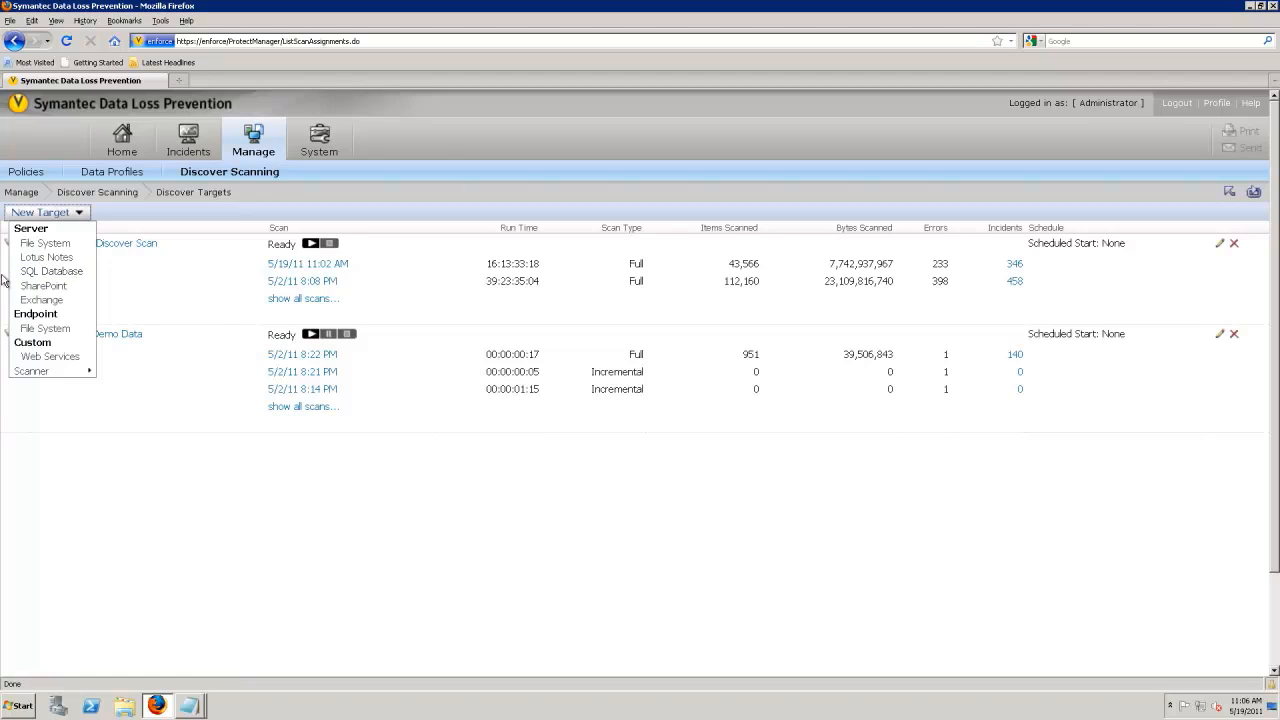
mouse_move(42, 286)
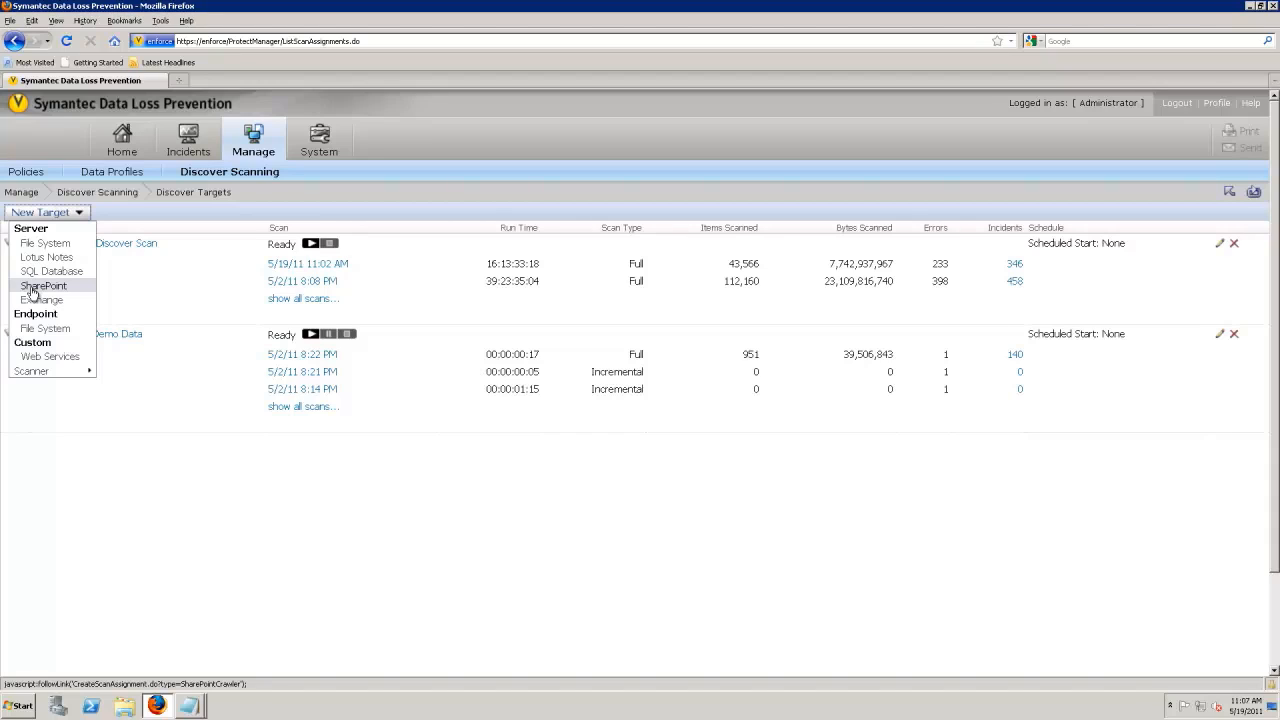
mouse_move(44, 242)
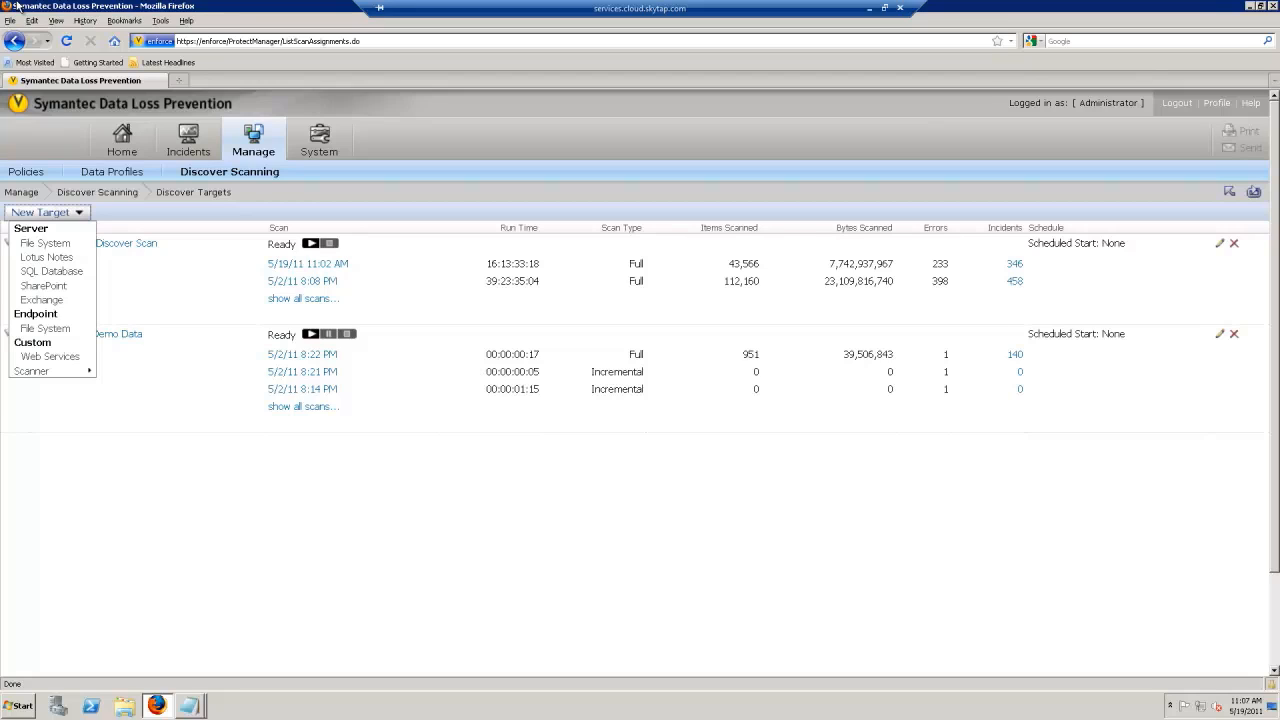
mouse_move(41, 300)
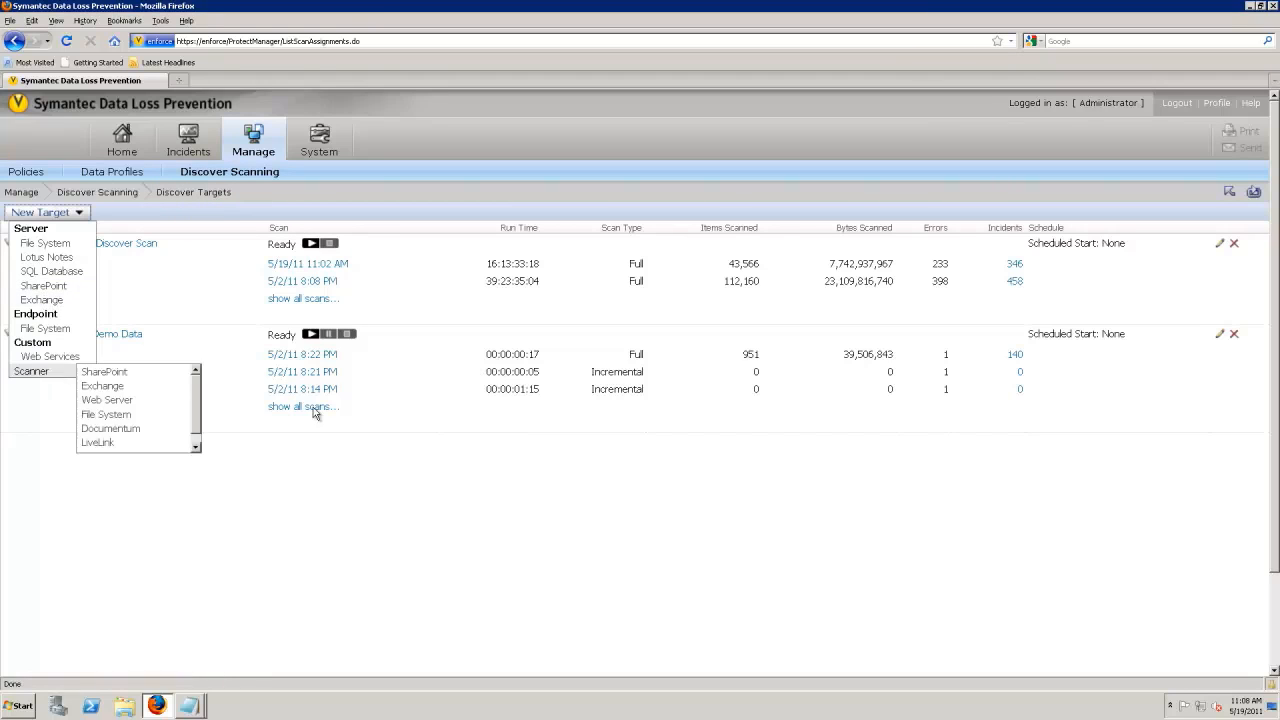
mouse_move(45, 328)
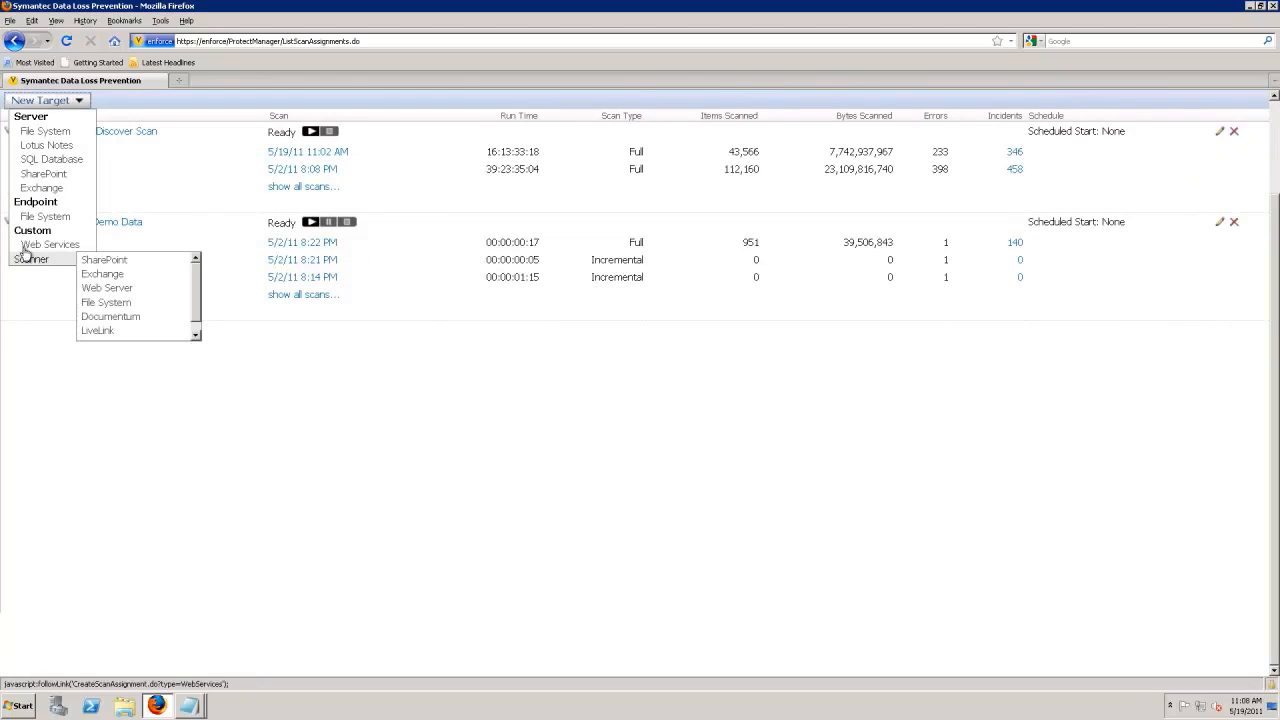
mouse_move(110, 316)
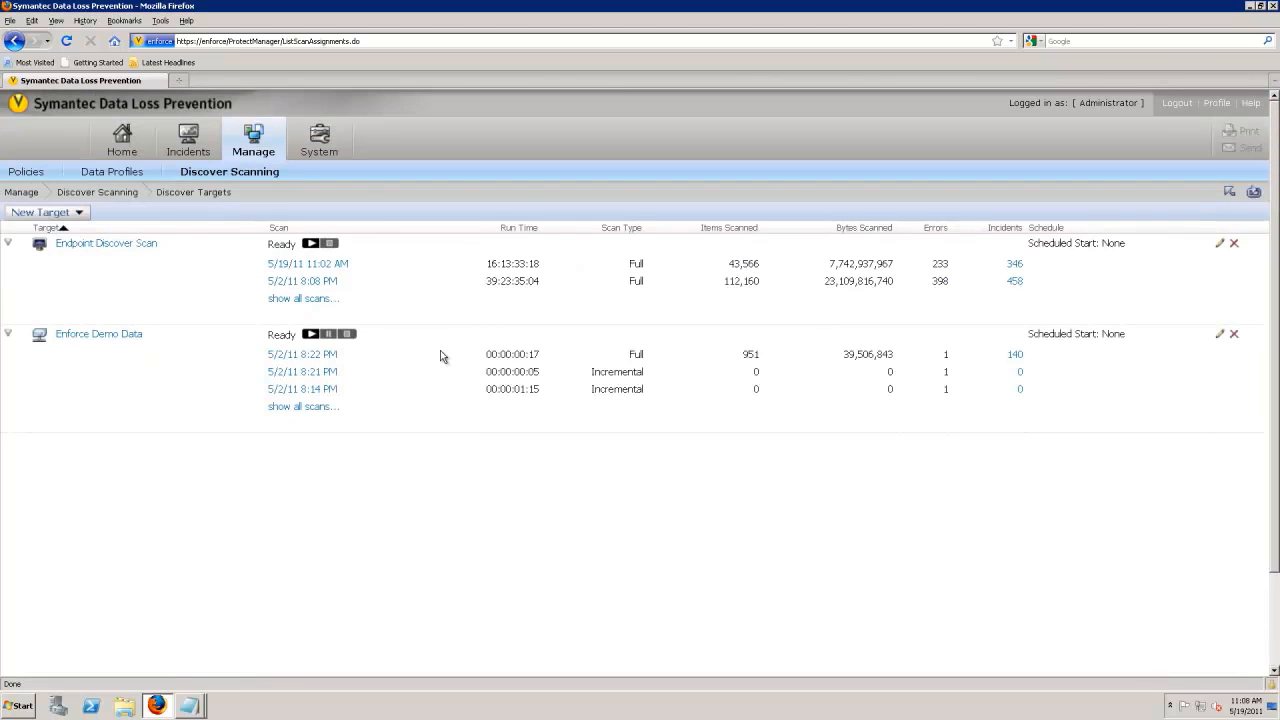
mouse_move(693, 562)
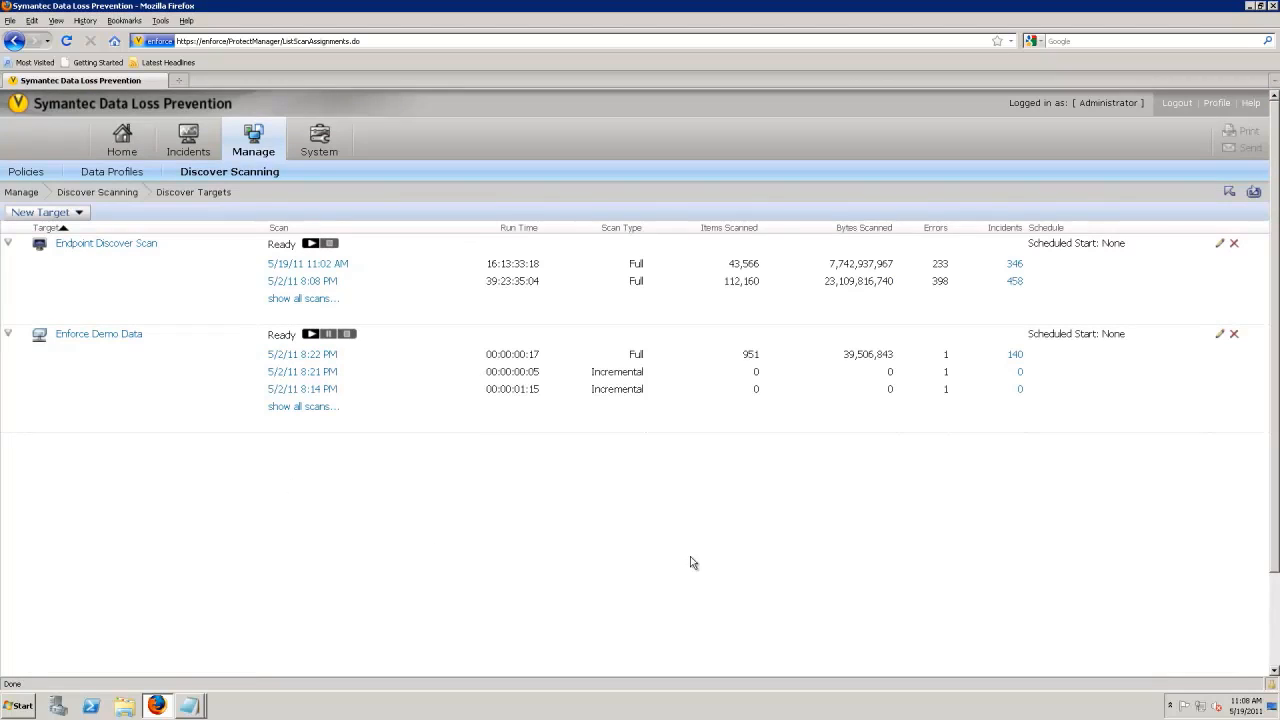
mouse_move(1158, 405)
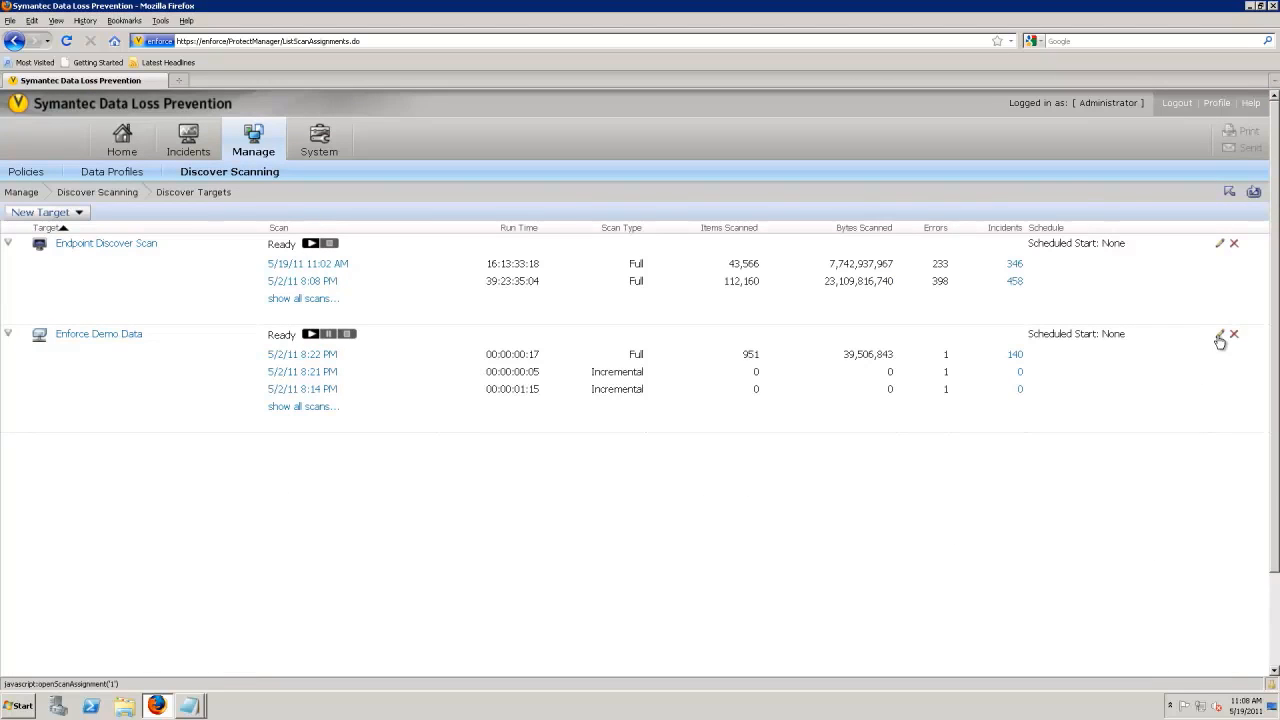
Step: Open the Enforce Demo Data row's edit pencil to reach Configure Target
left_click(1220, 335)
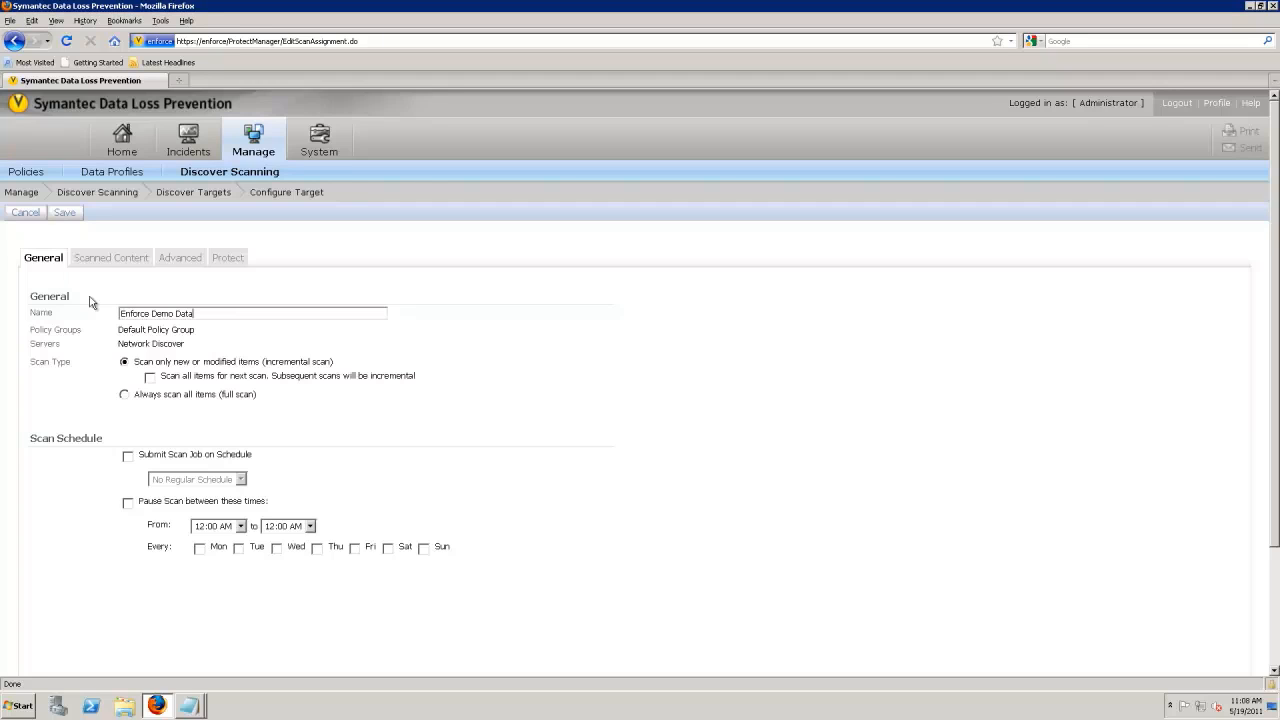
mouse_move(238, 375)
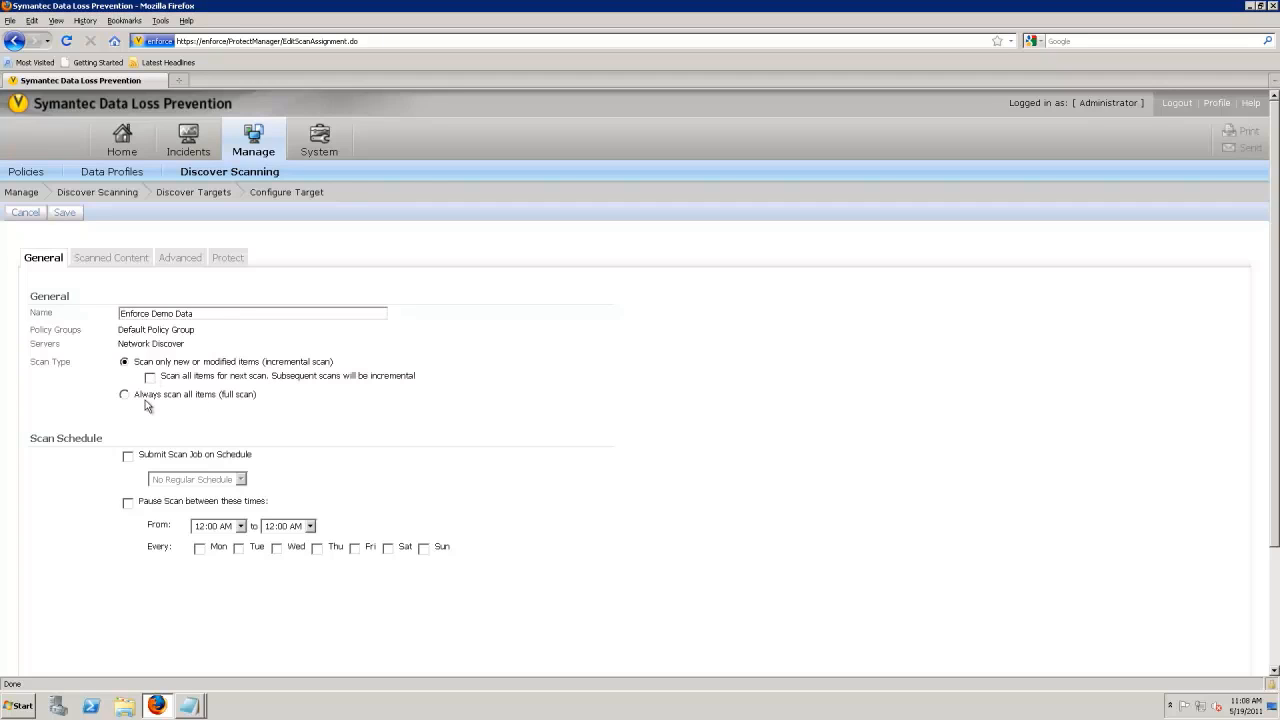
Step: Set Enforce Demo Data to scan all items next run and scan weekly on Saturday
left_click(149, 378)
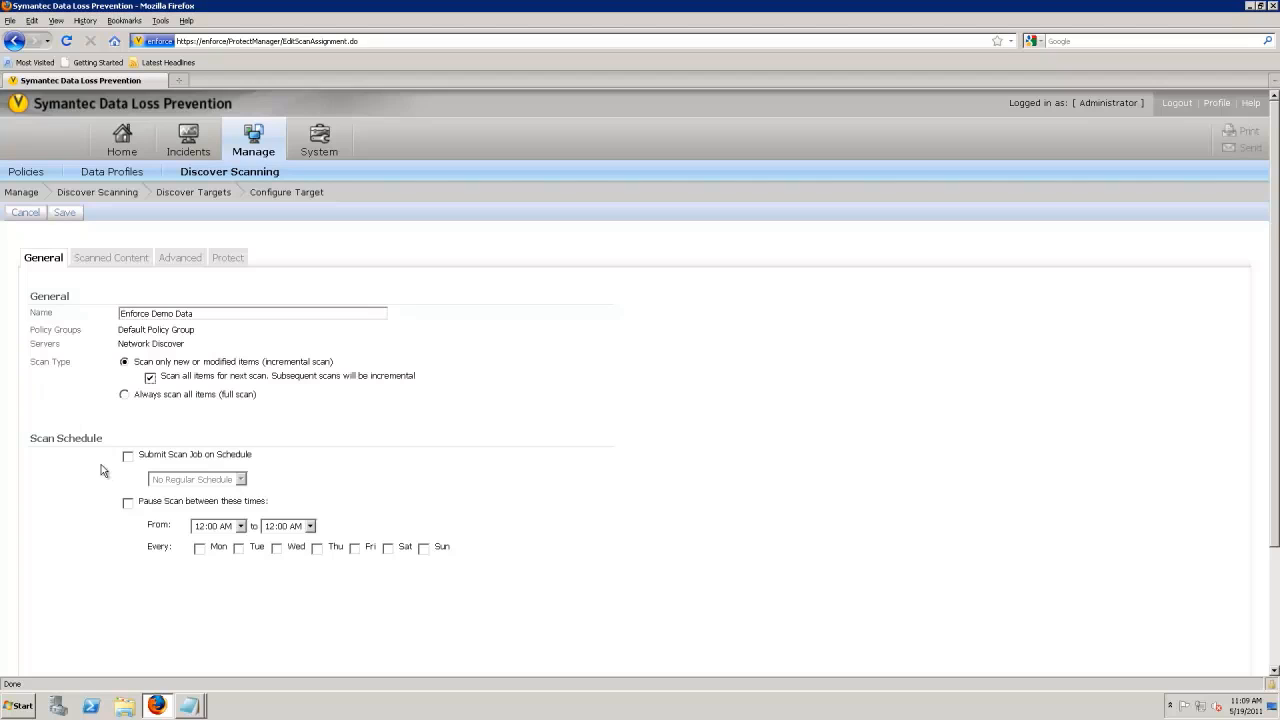
left_click(128, 454)
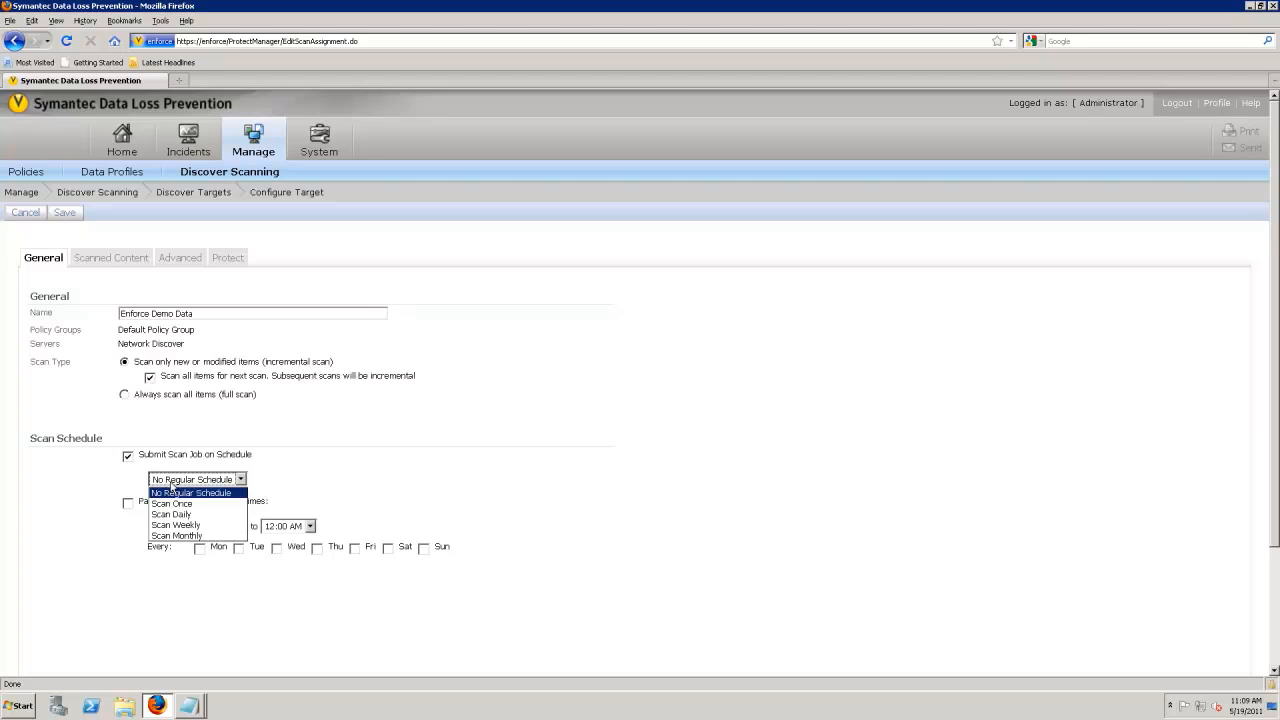
mouse_move(175, 525)
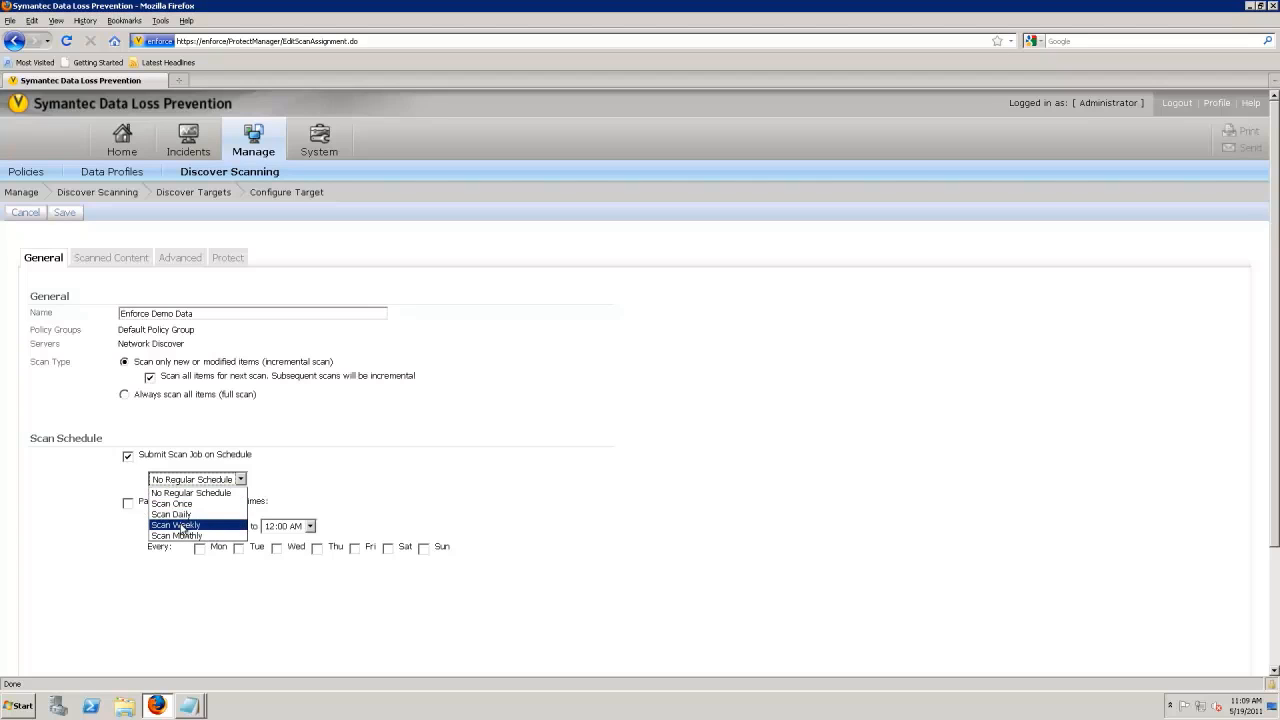
left_click(176, 525)
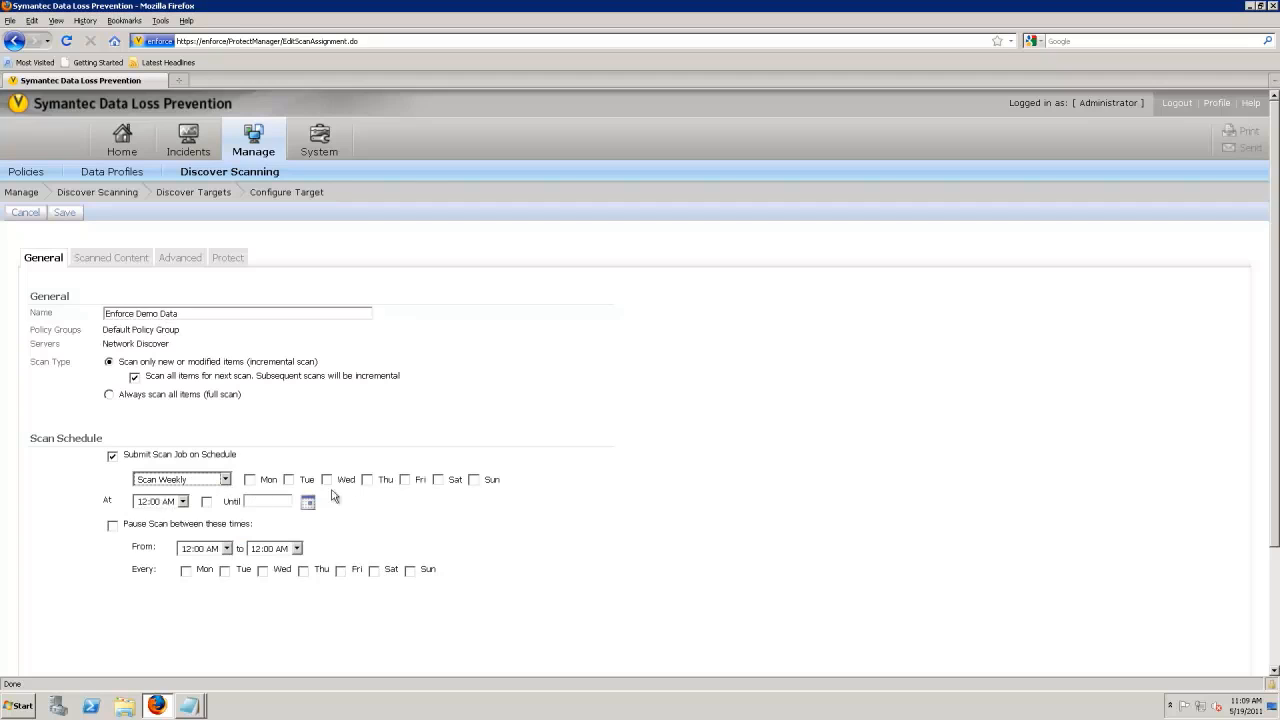
left_click(473, 479)
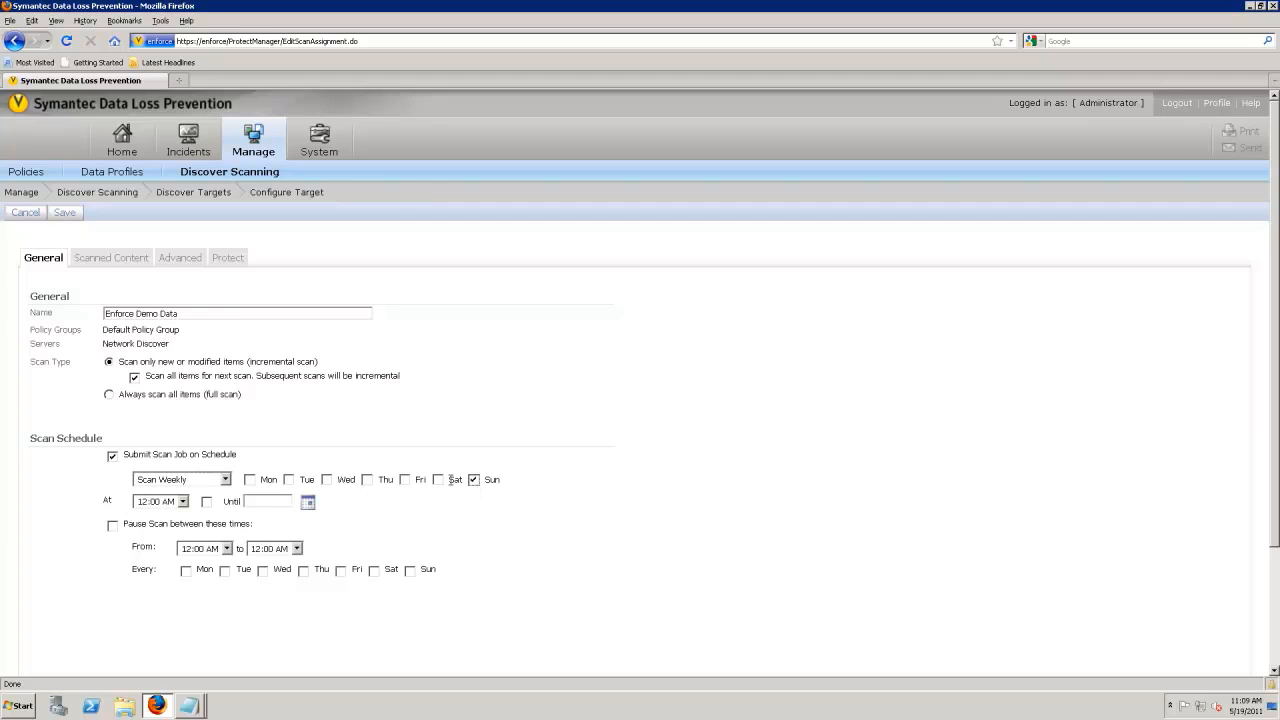
left_click(437, 480)
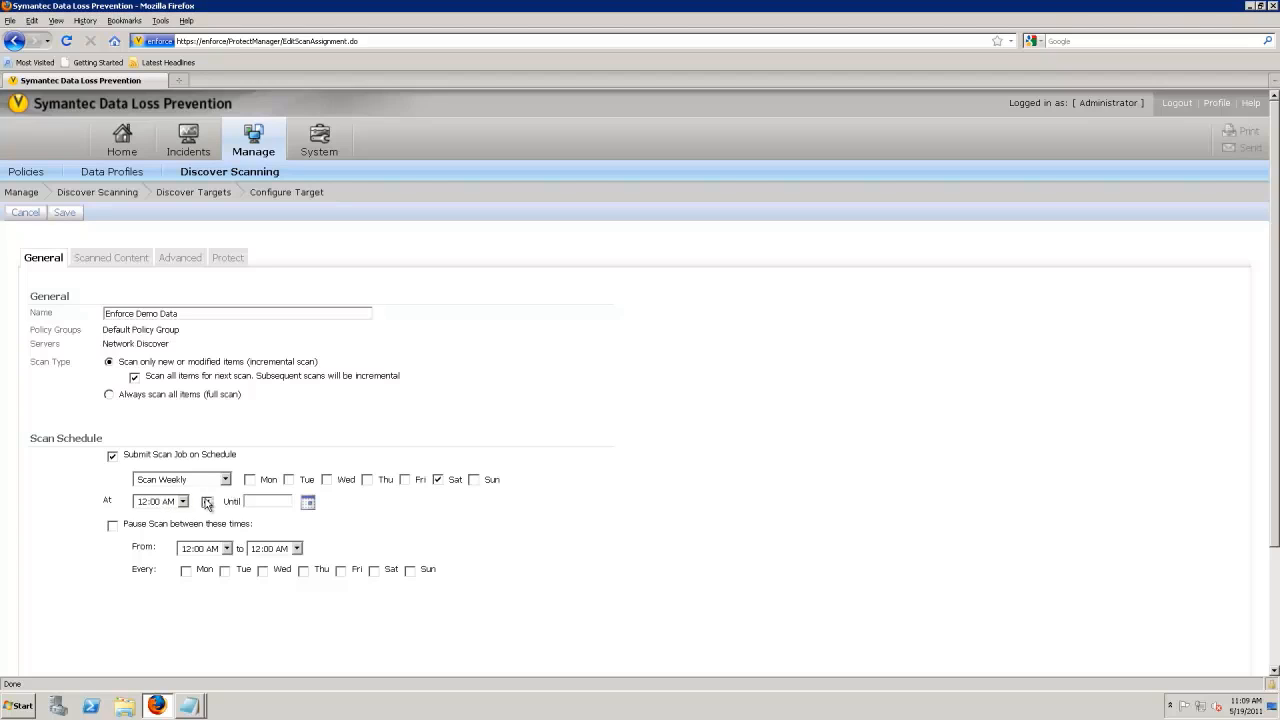
left_click(207, 501)
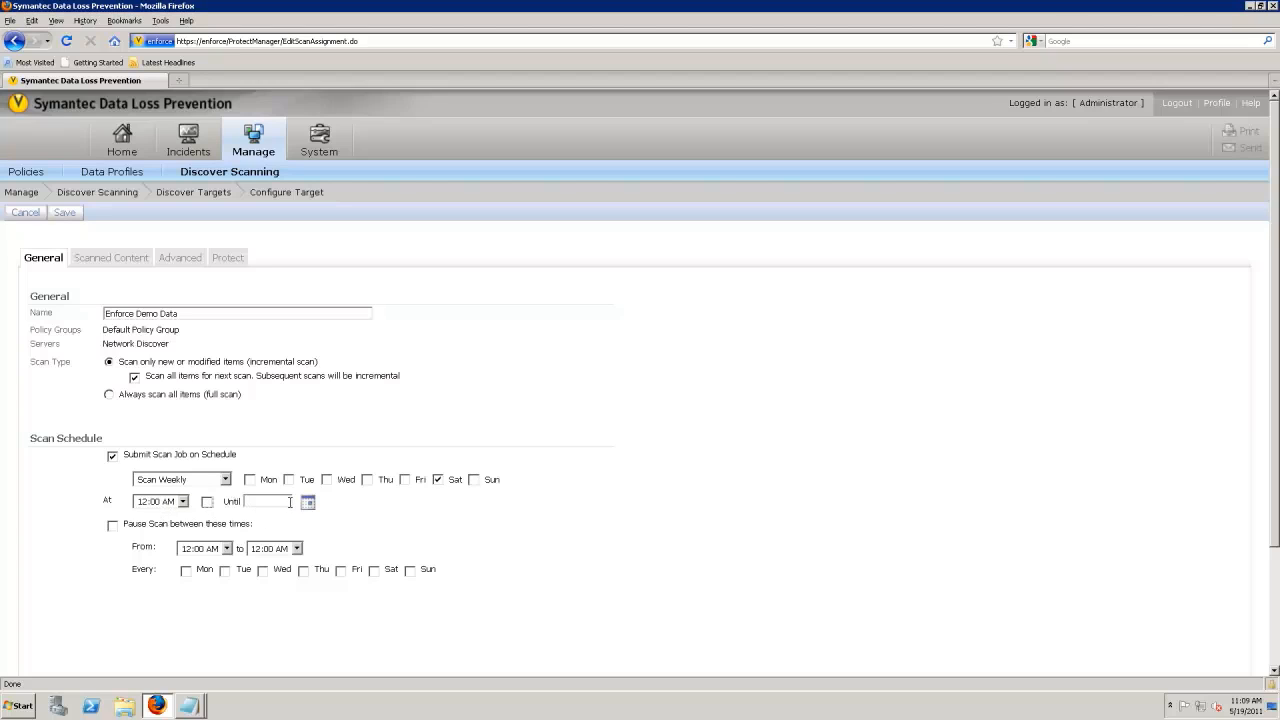
left_click(307, 501)
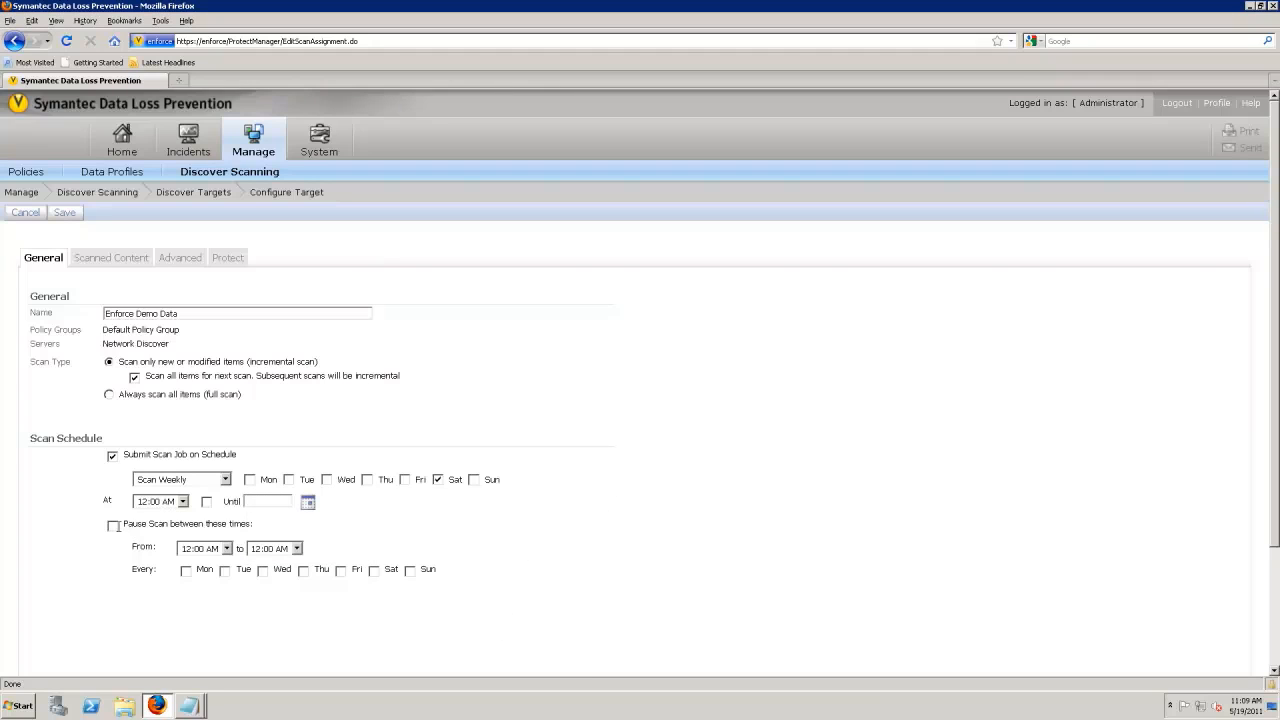
Step: Enable a scan pause window from 2:00 AM to 3:30 AM on Mon through Fri
left_click(113, 526)
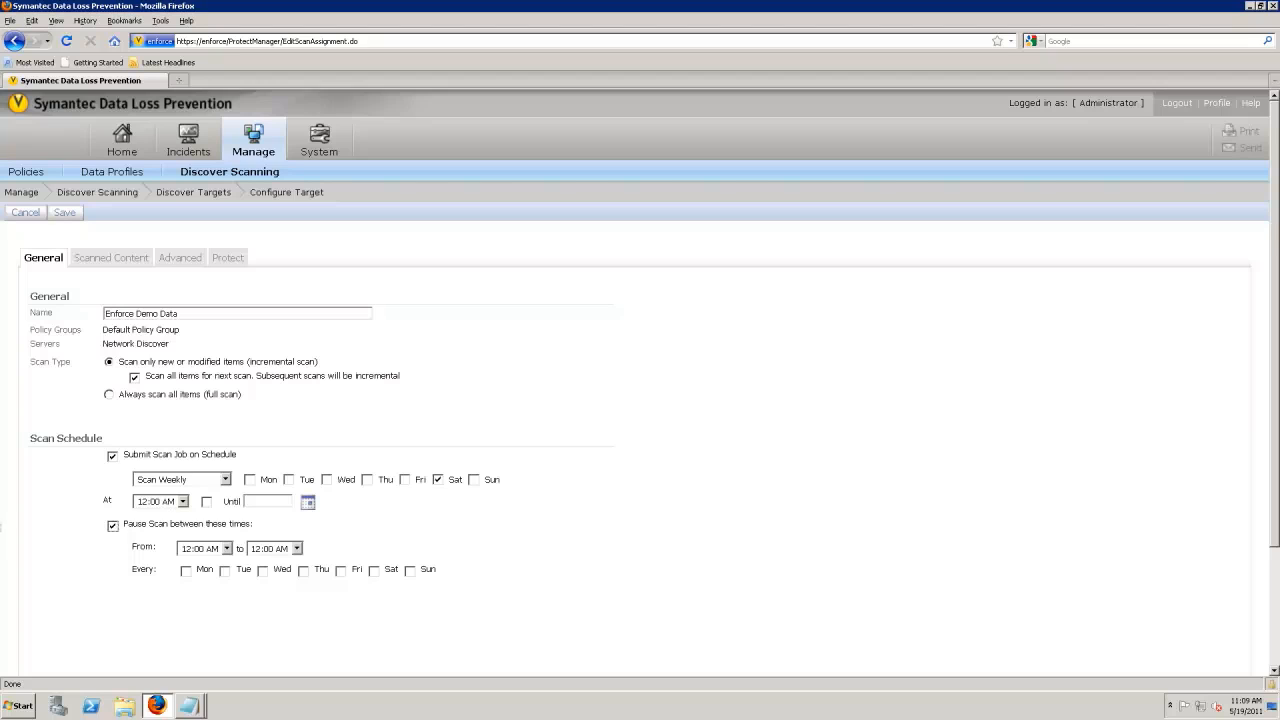
left_click(226, 548)
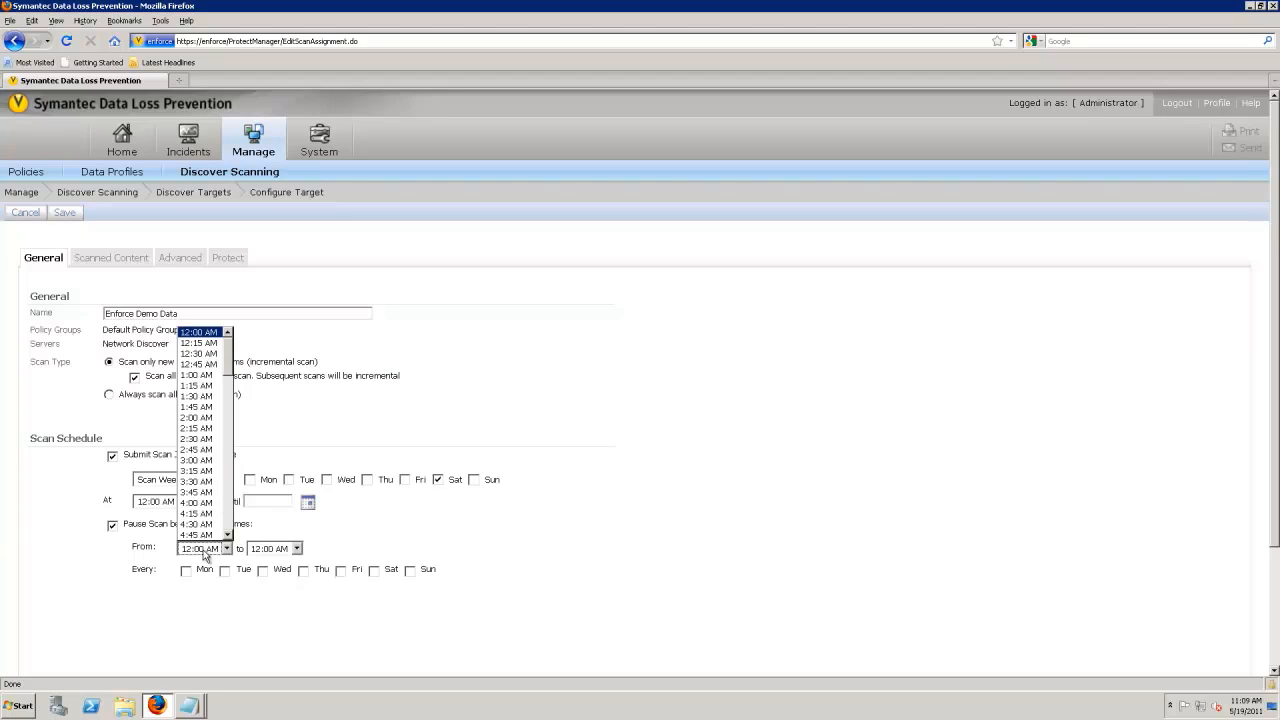
left_click(196, 417)
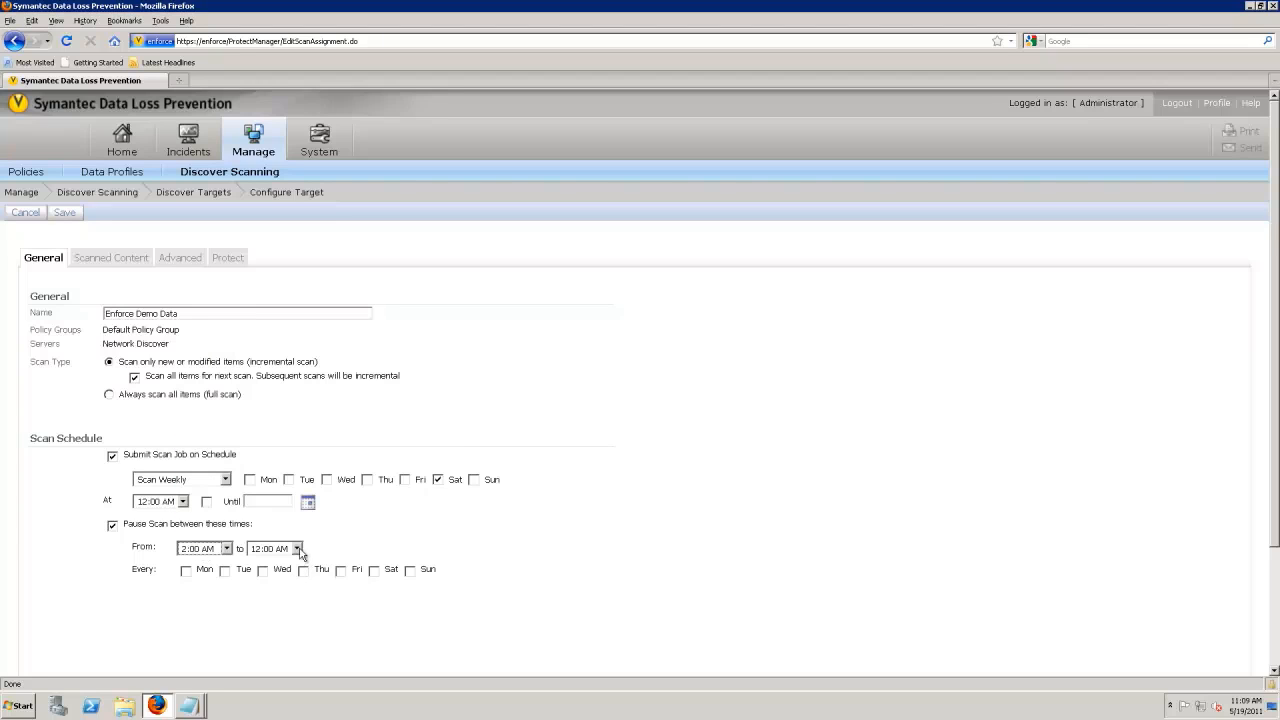
left_click(297, 548)
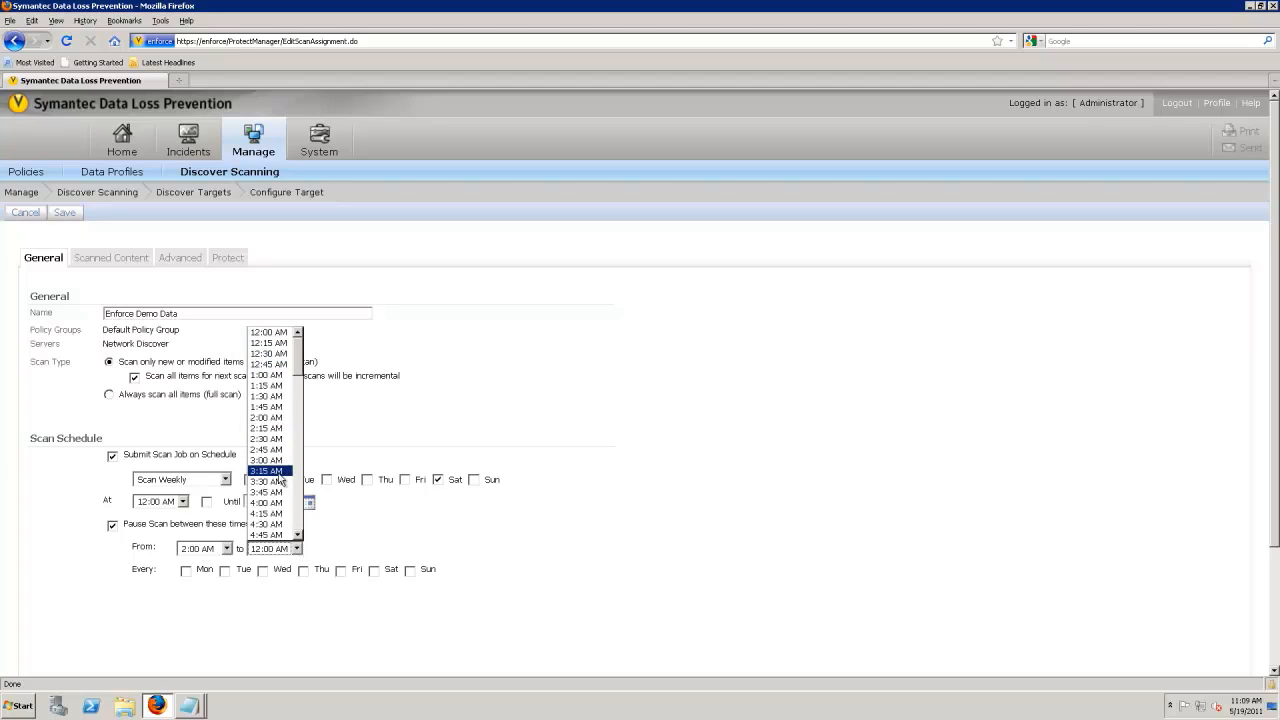
left_click(268, 481)
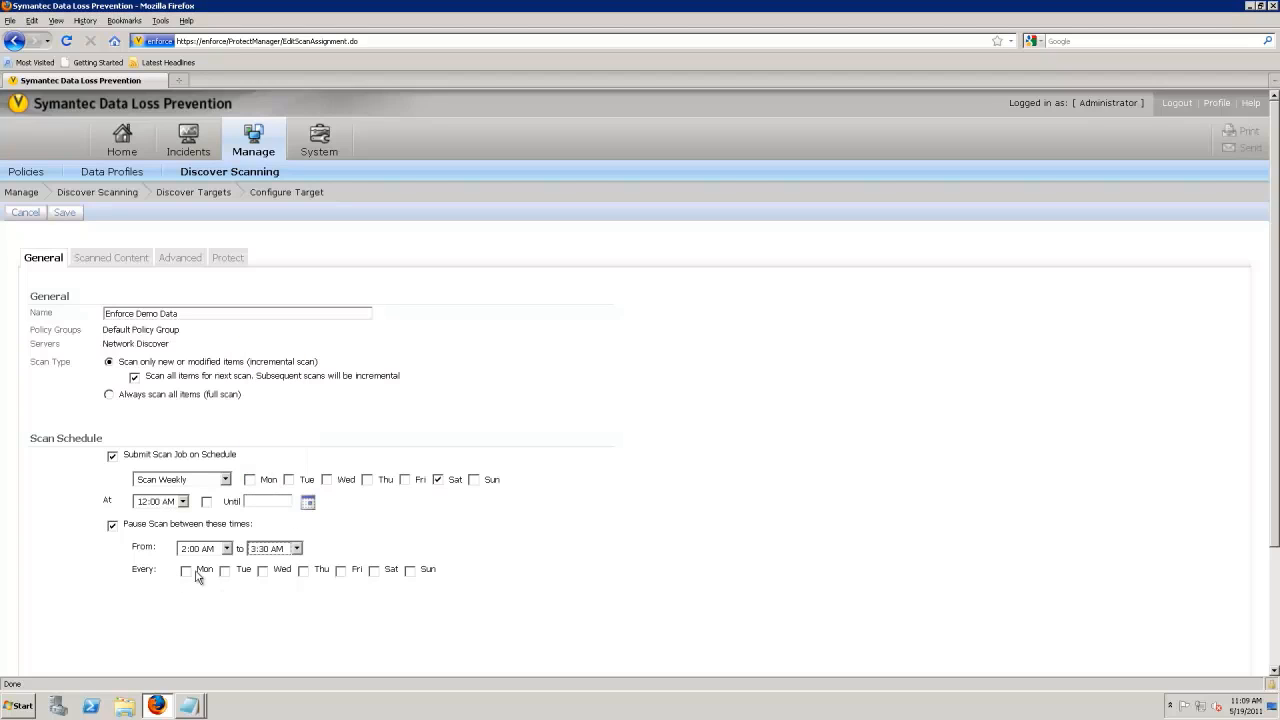
left_click(224, 570)
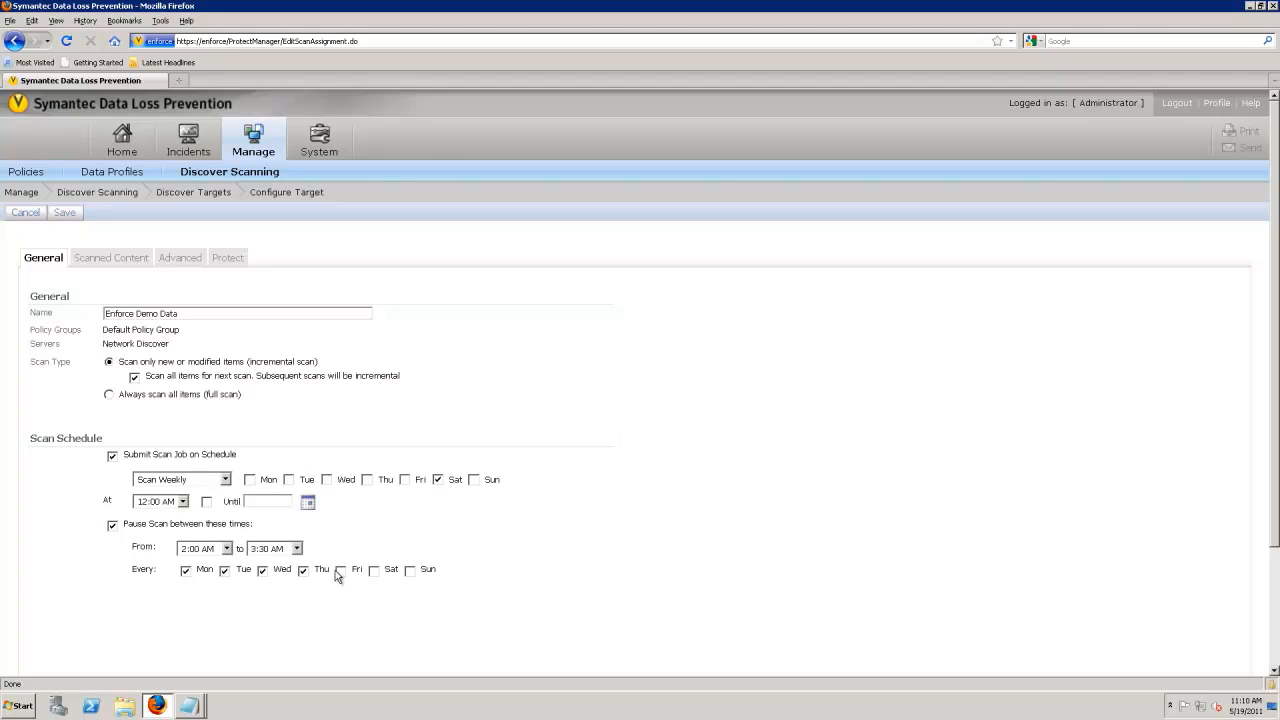
left_click(340, 570)
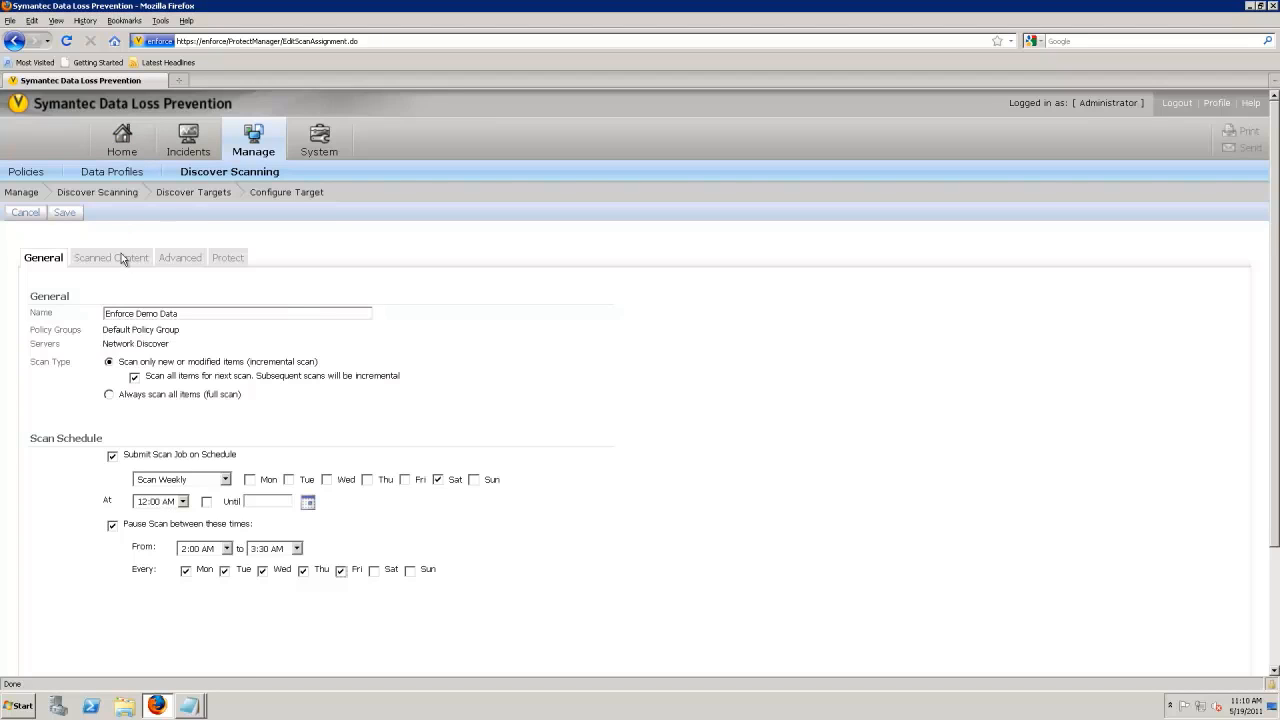
Step: On Scanned Content, keep the target's own administrator credentials for the \\enforce\demo share
left_click(108, 257)
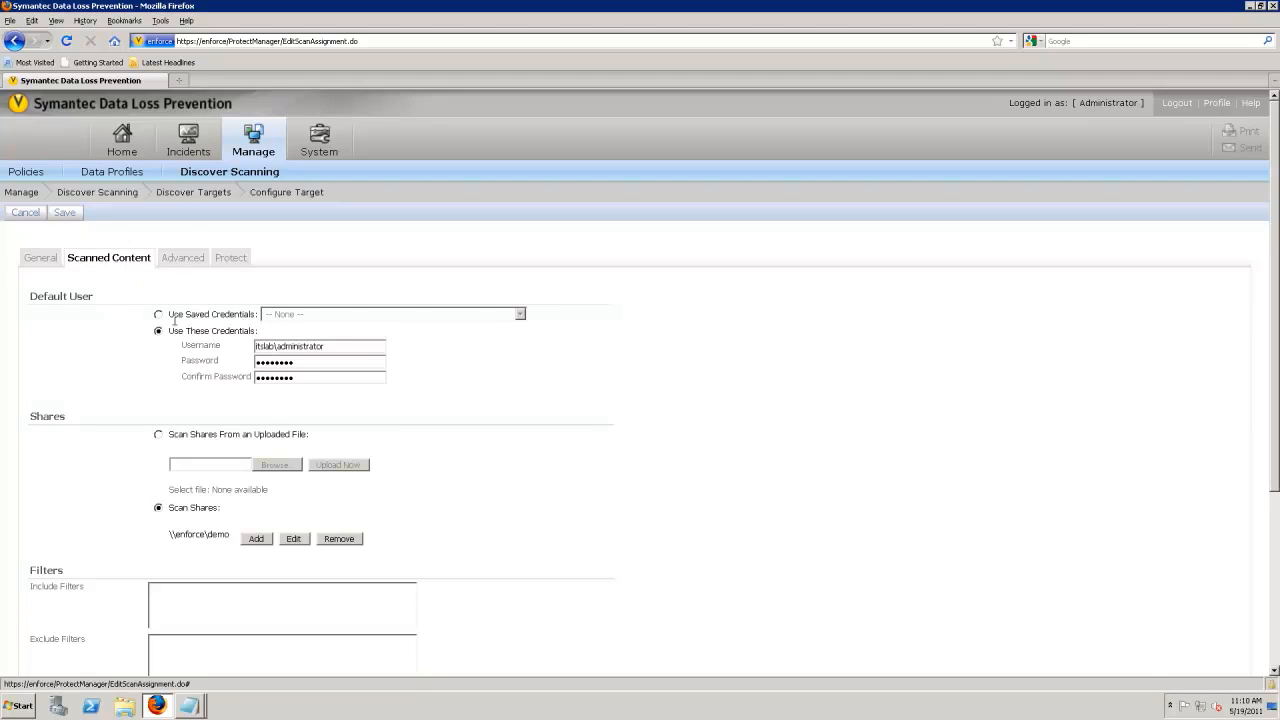
left_click(157, 314)
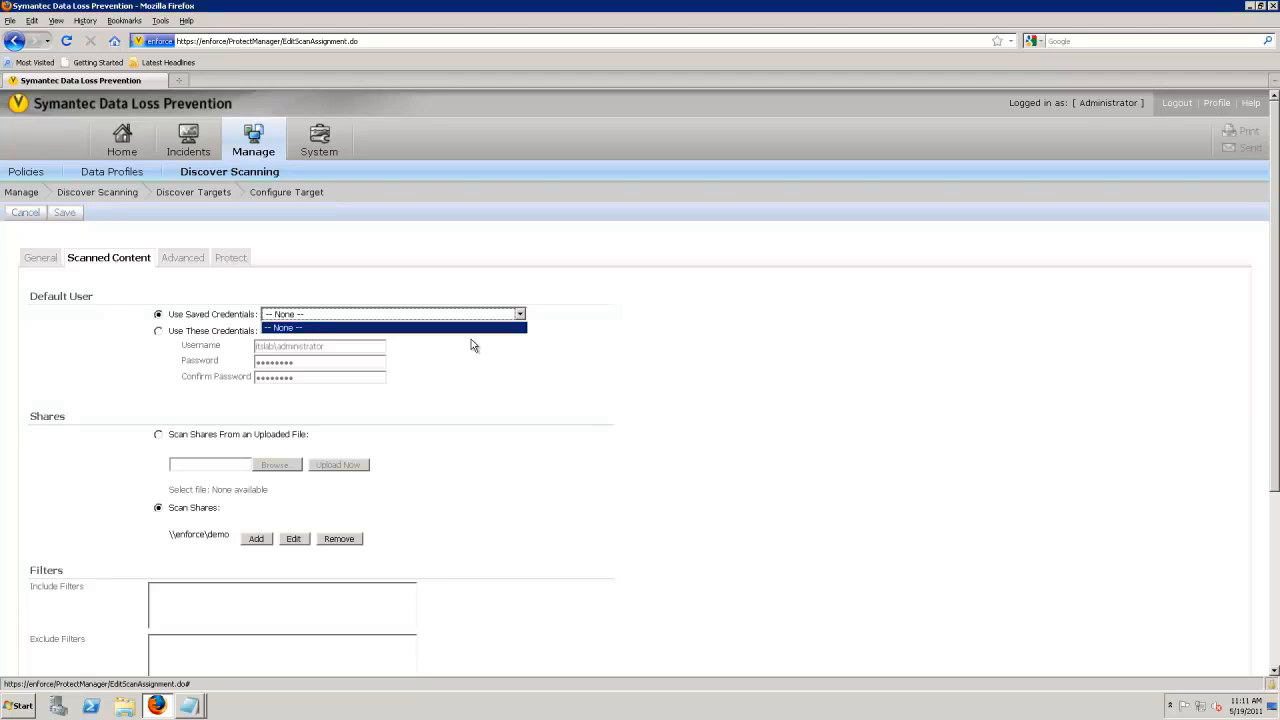
left_click(390, 327)
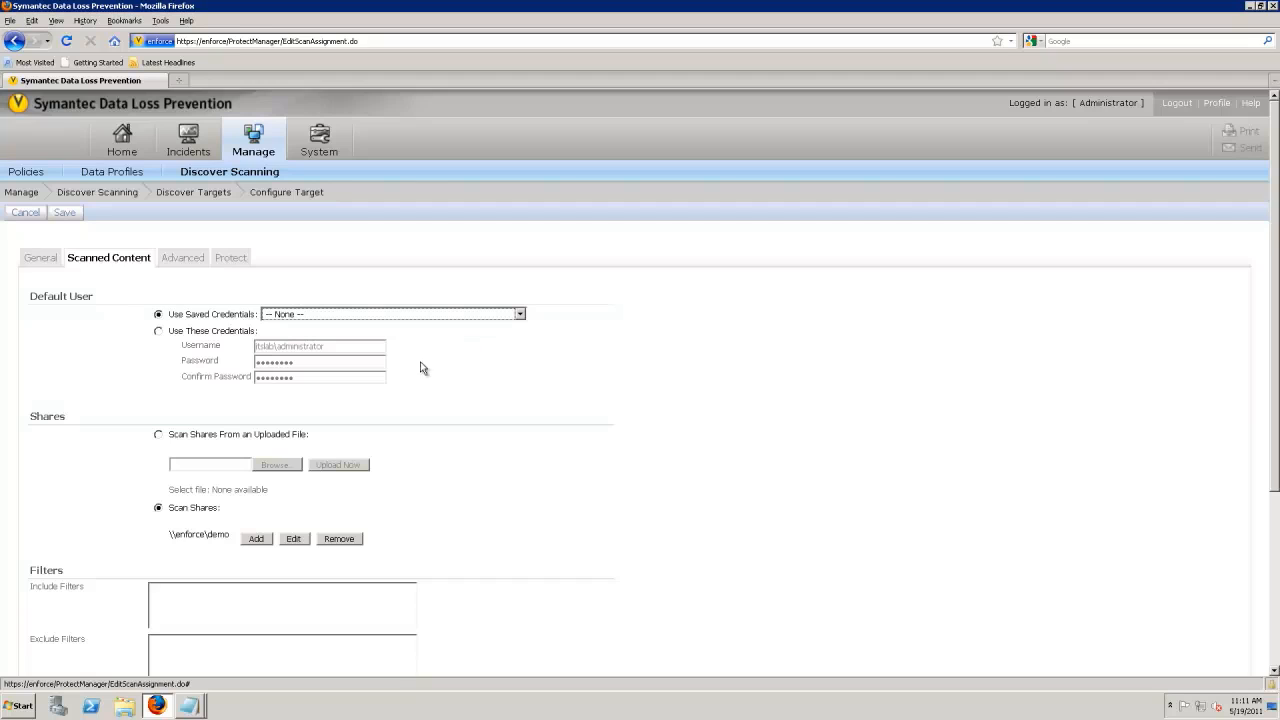
left_click(158, 330)
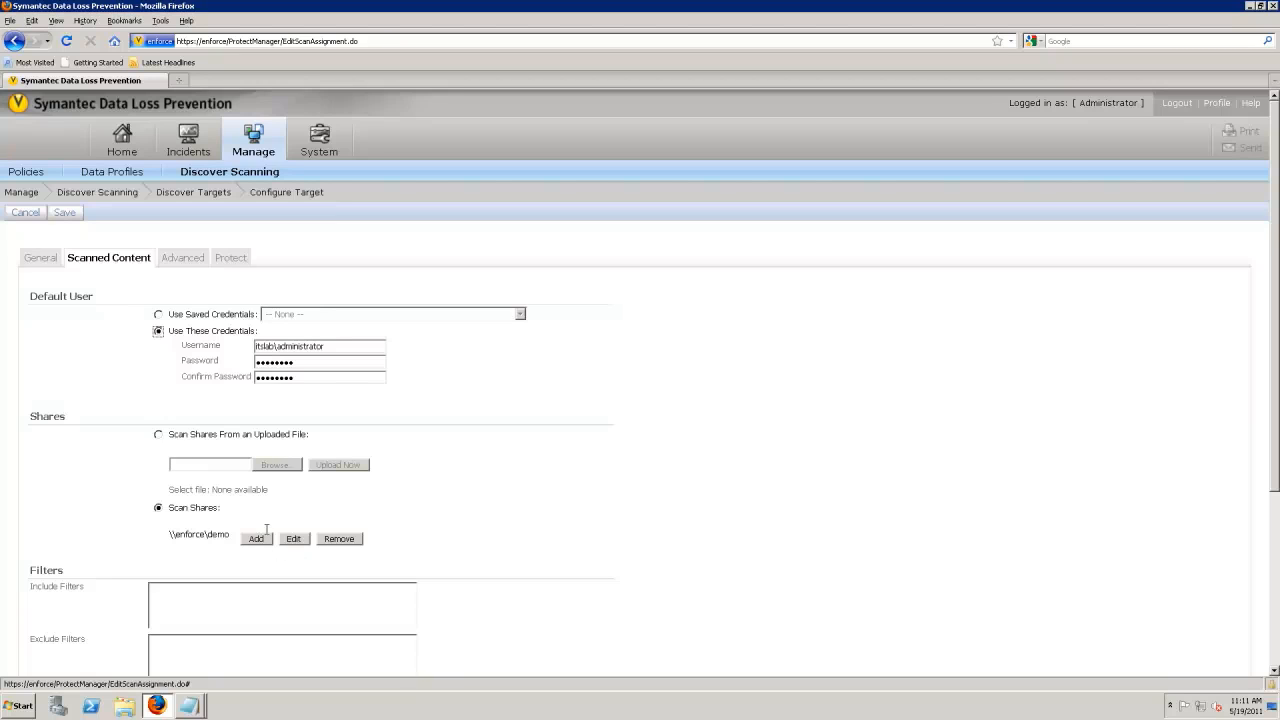
scroll("down", 3)
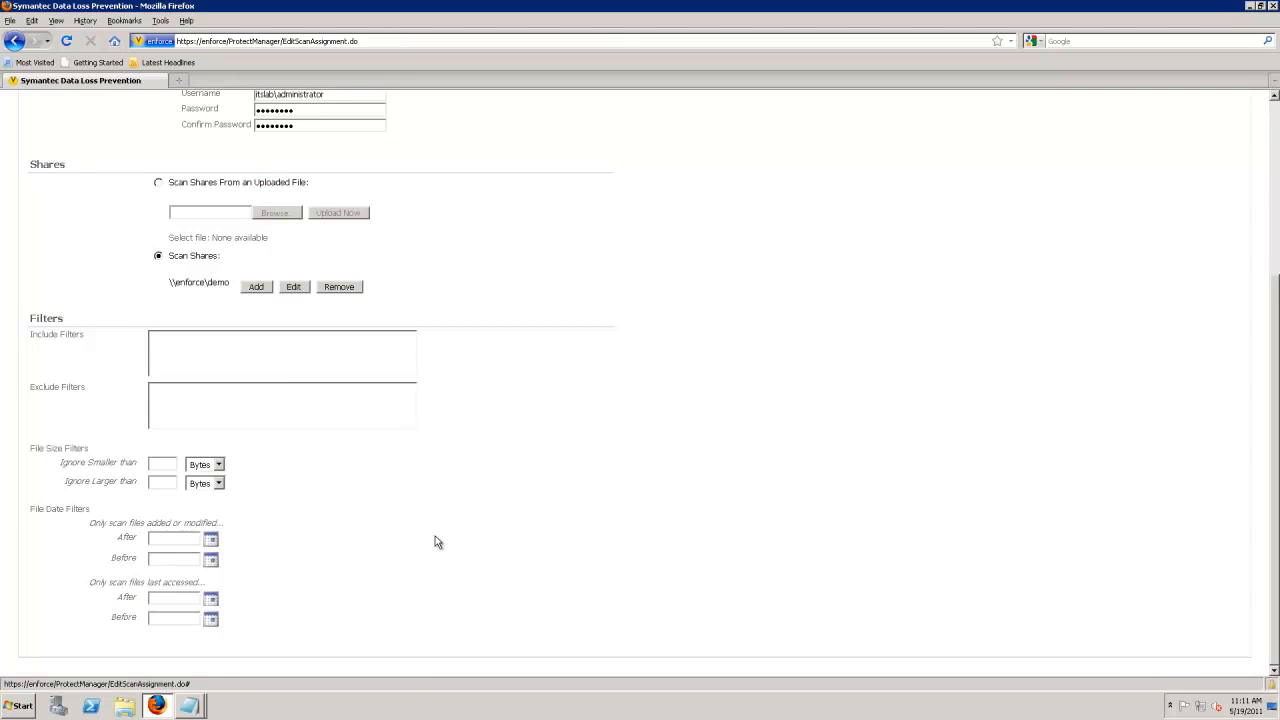
mouse_move(440, 542)
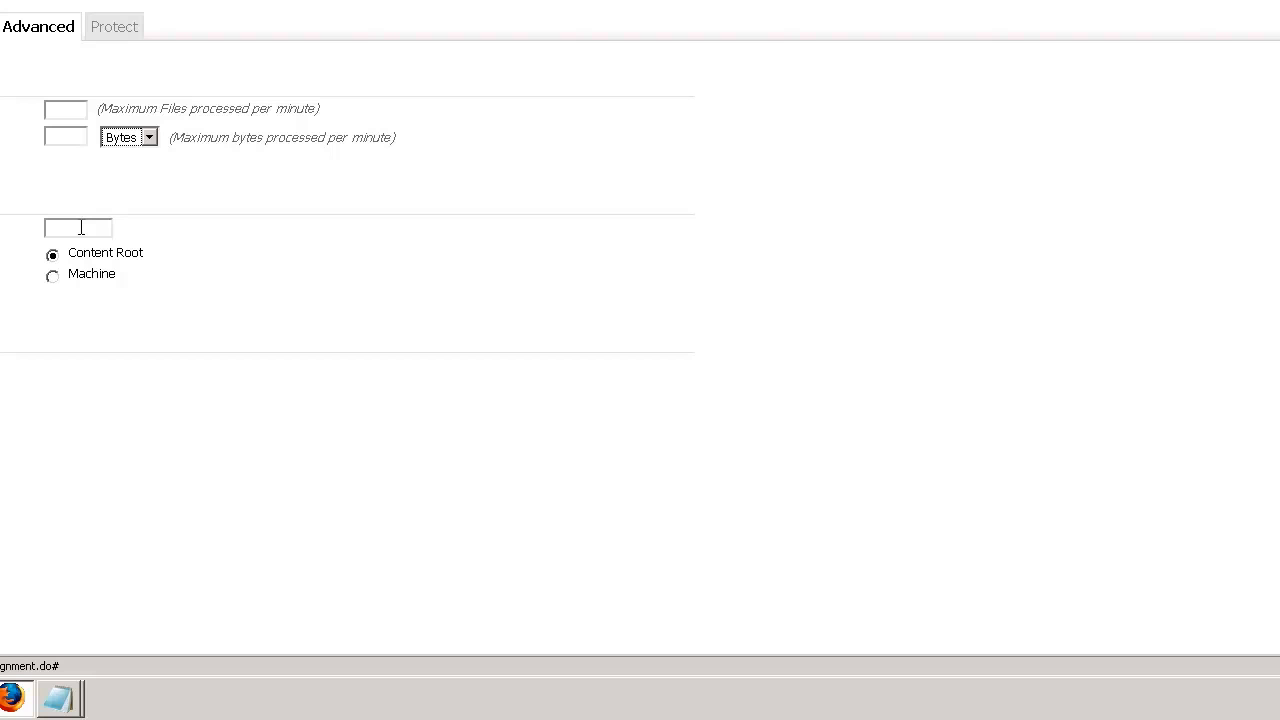
mouse_move(78, 690)
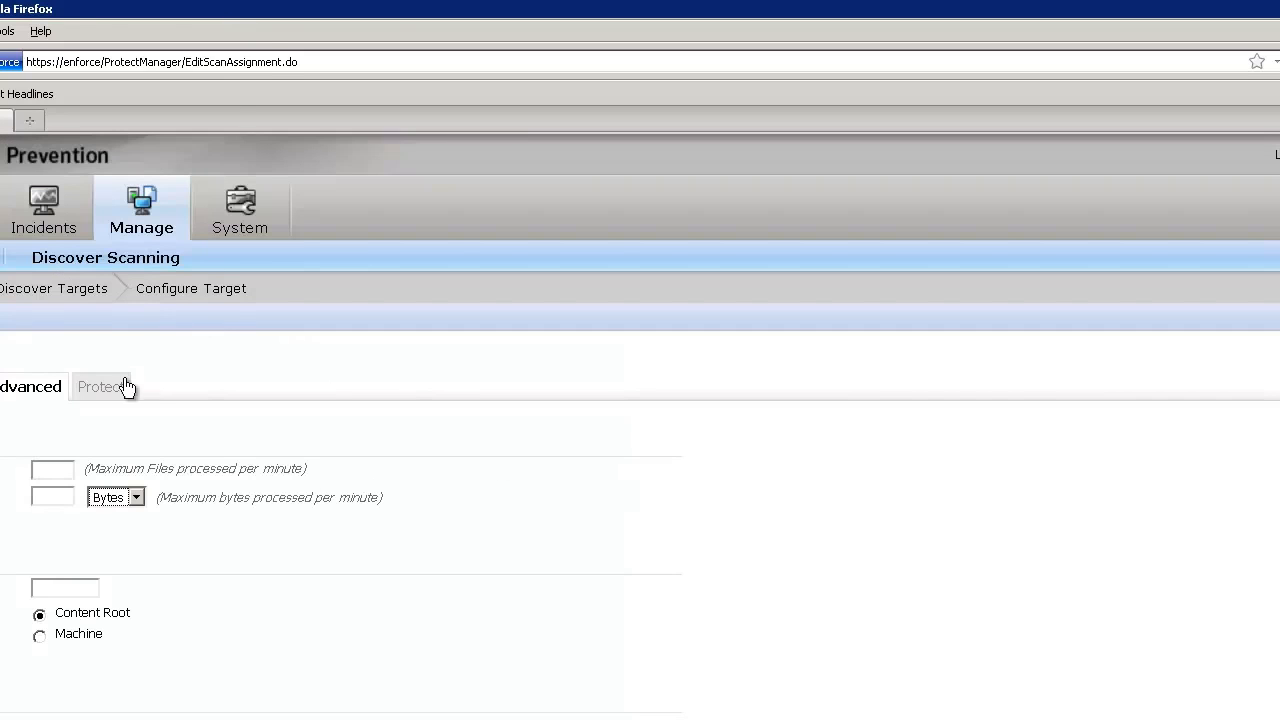
Step: Show the target's Protect settings for Copy, Quarantine and the quarantine share
left_click(97, 386)
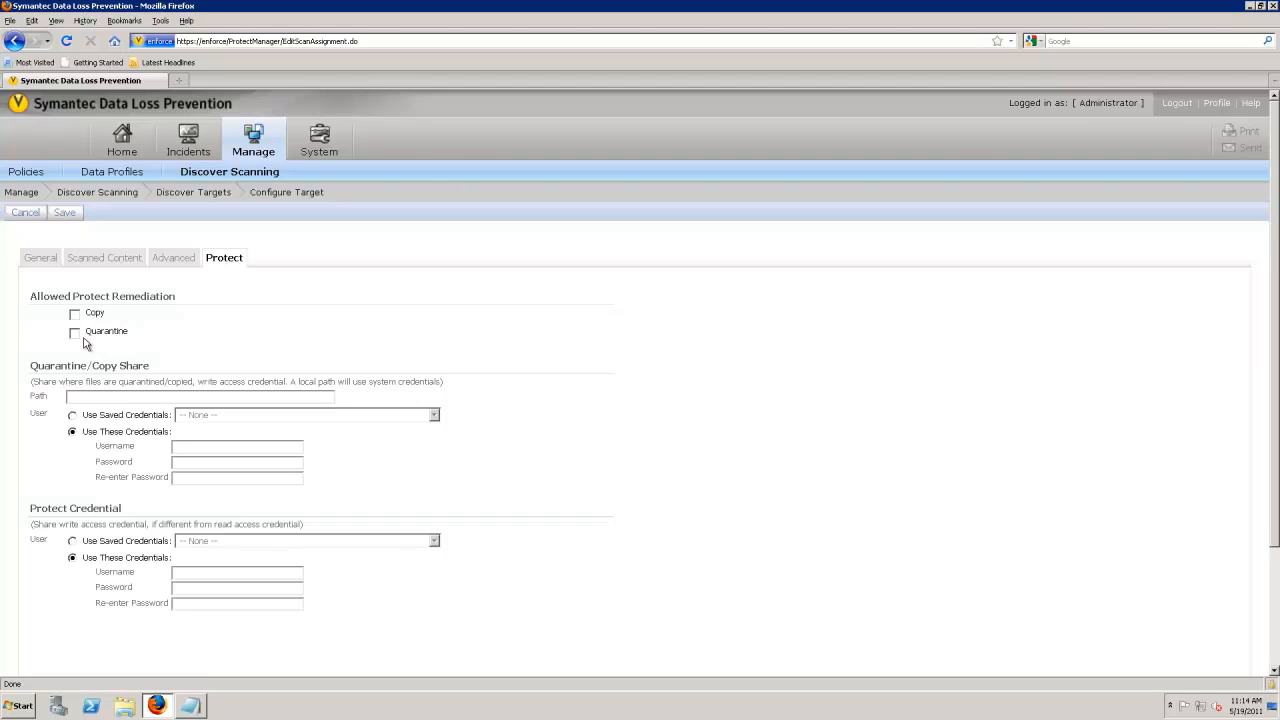
Step: Enable Quarantine to \\enforce\quarantine\ using administrator credentials and password
left_click(74, 331)
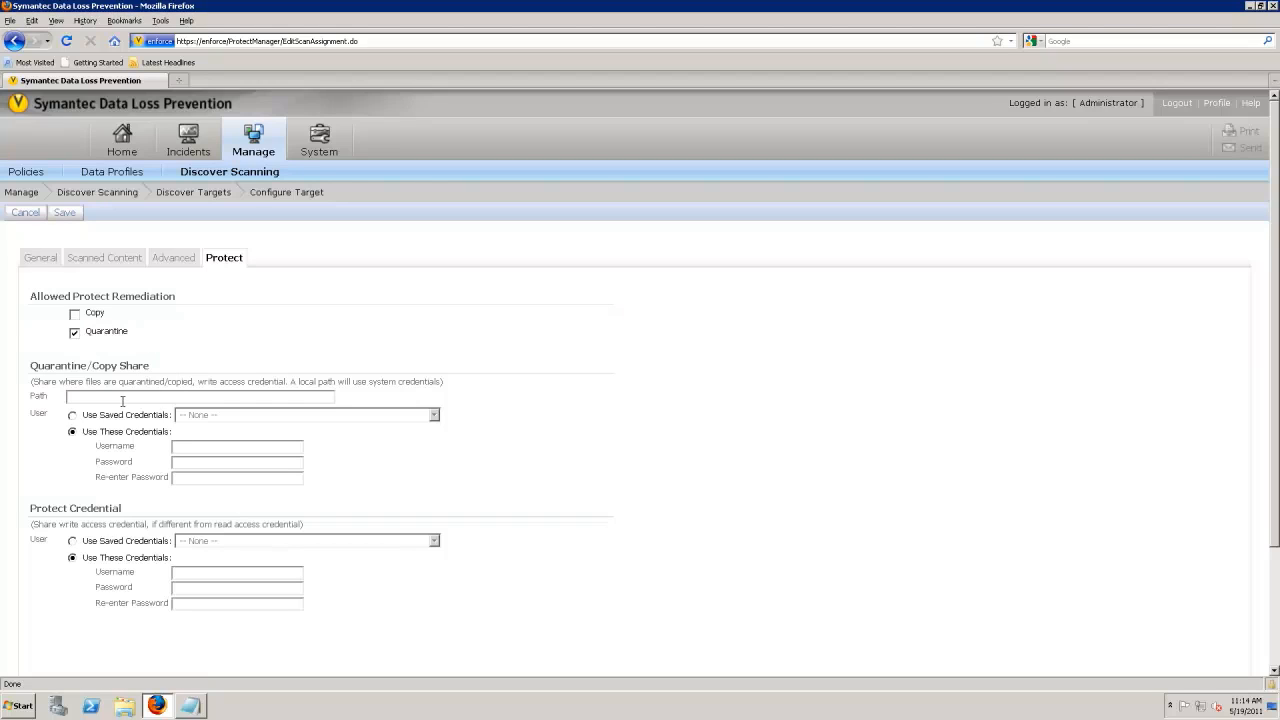
type("\\\\enforce\\quarantine\\")
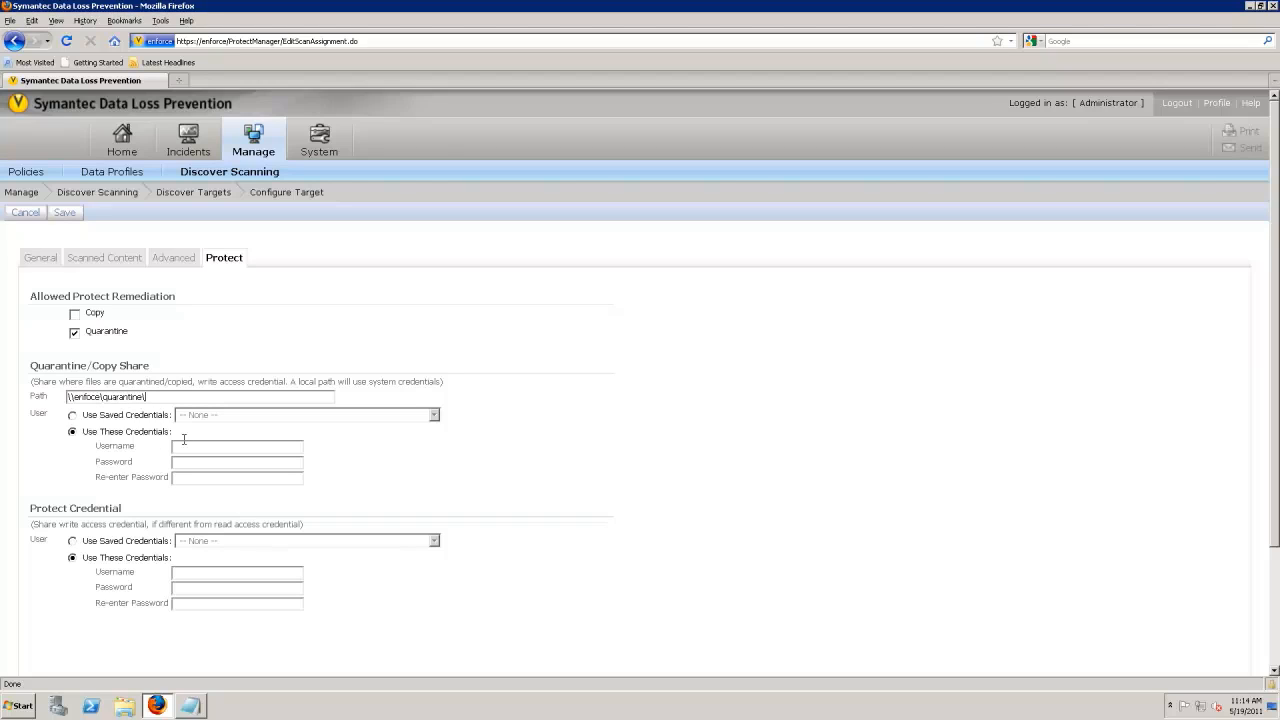
type("itslab\\a")
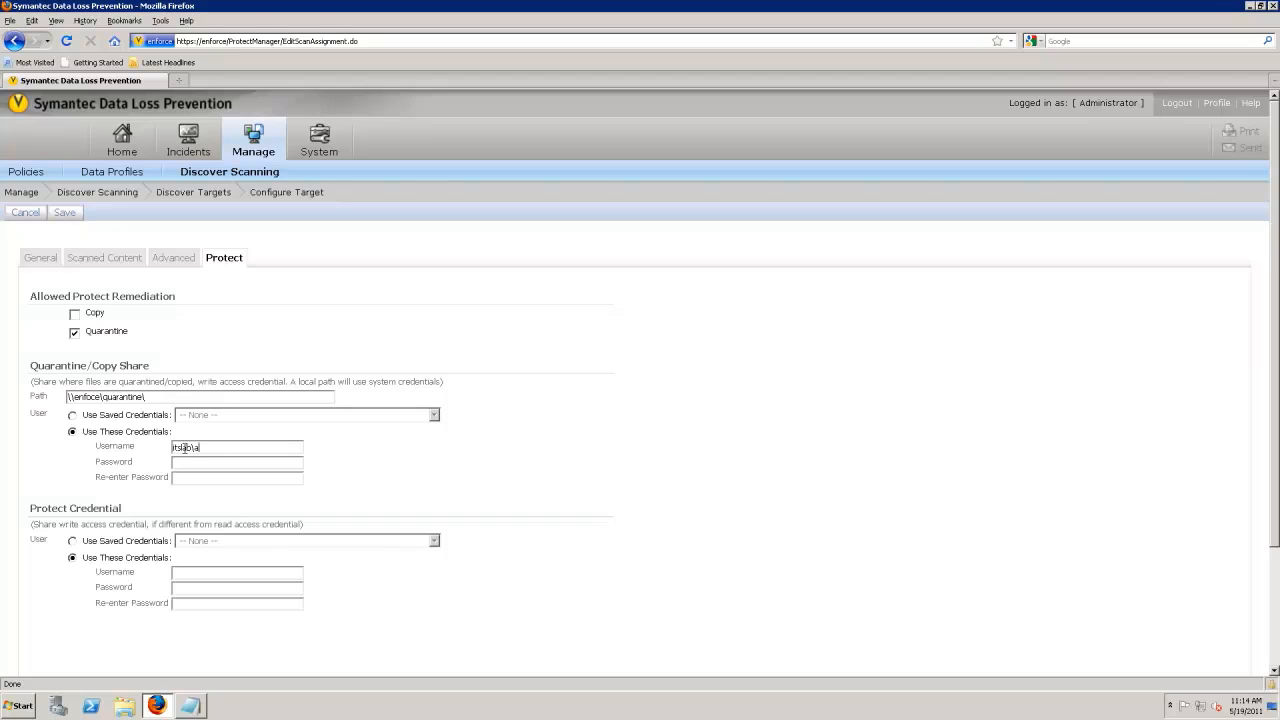
type("dministrator")
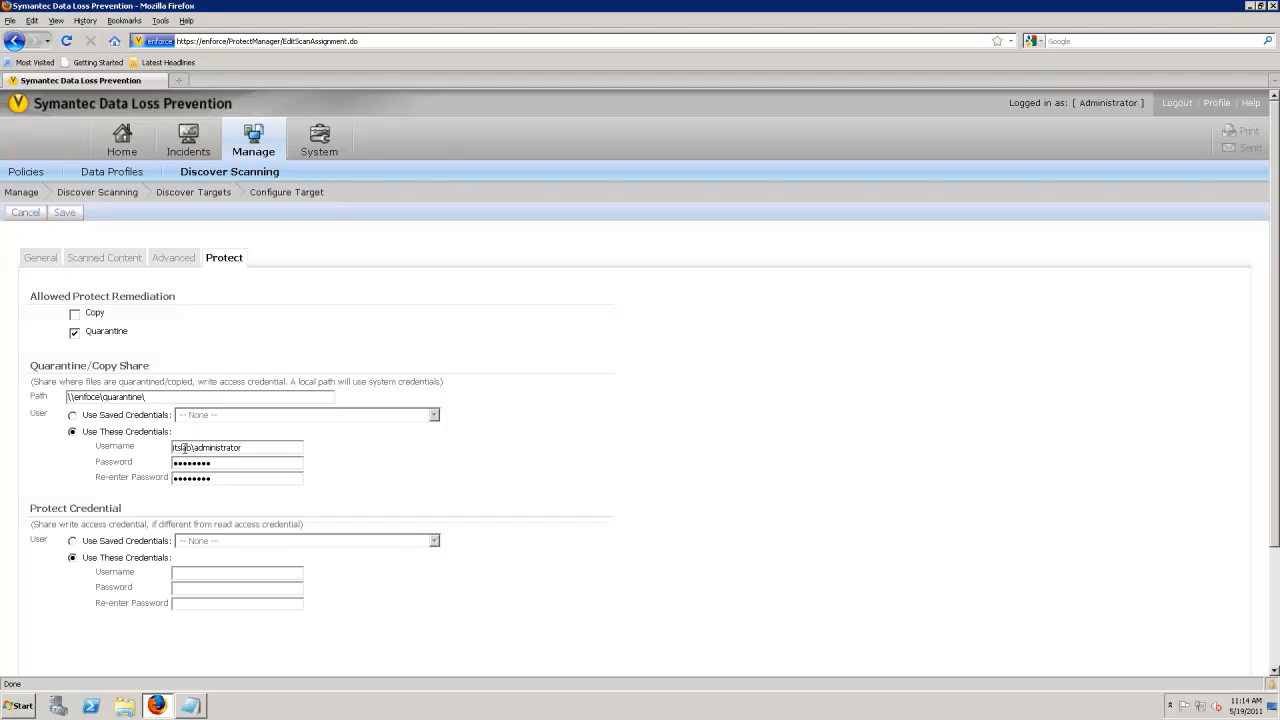
type("•")
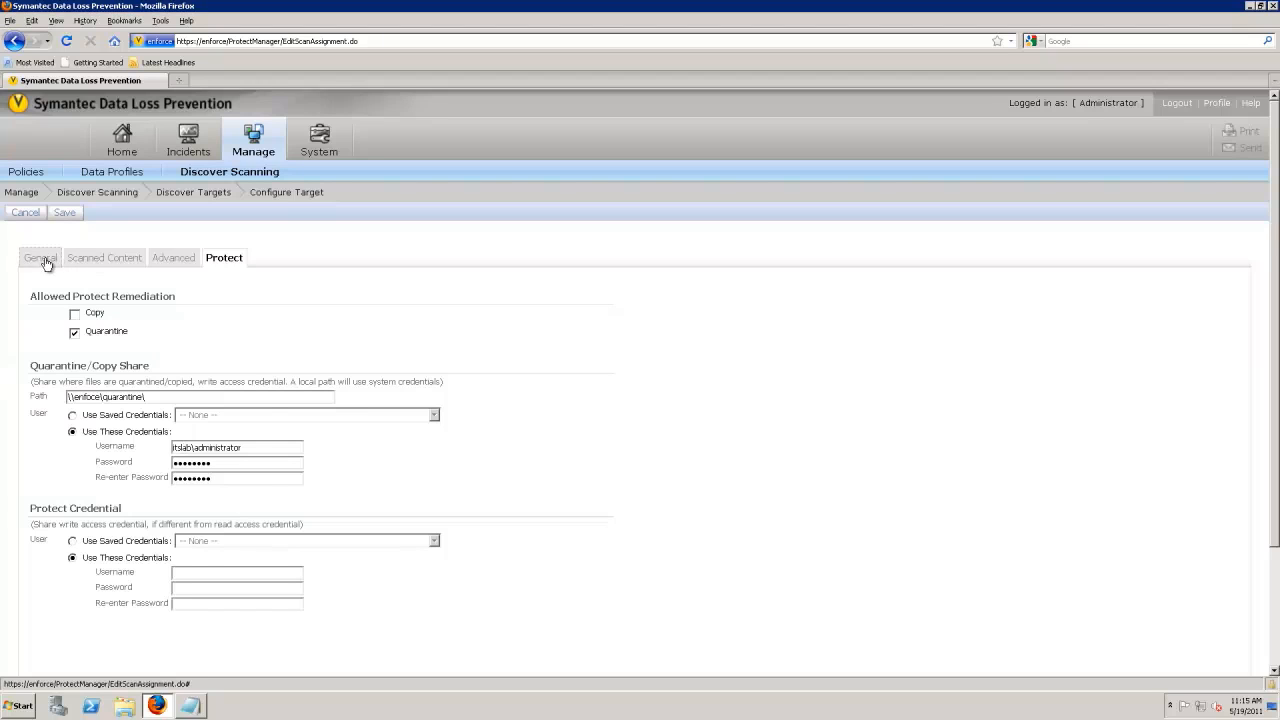
Step: Review the General, Scanned Content, Advanced and Protect settings, then save Enforce Demo Data
left_click(40, 257)
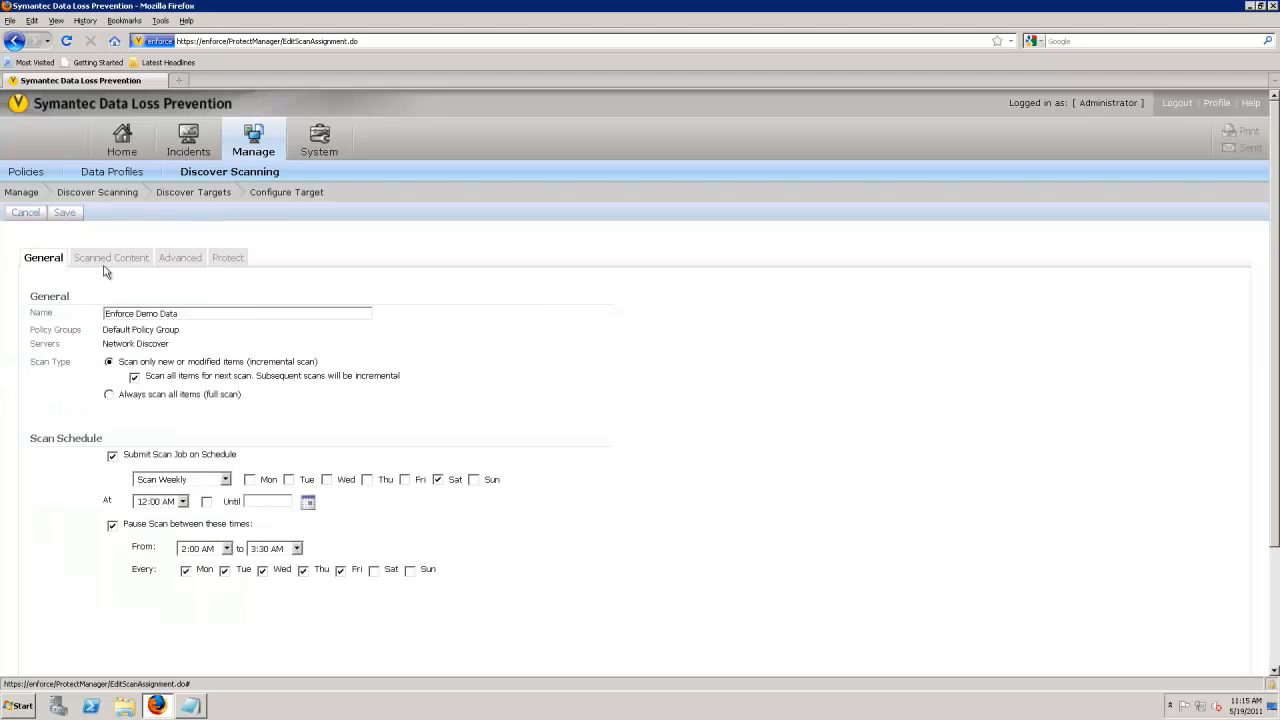
left_click(110, 257)
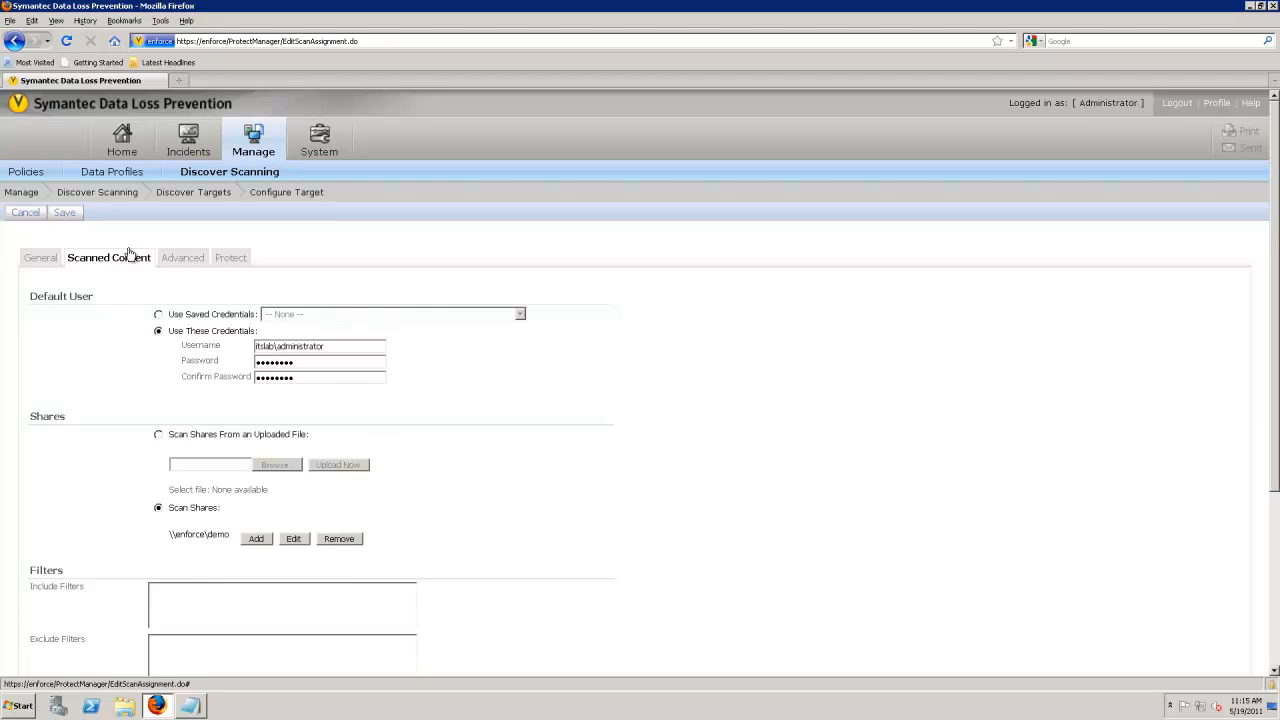
left_click(42, 257)
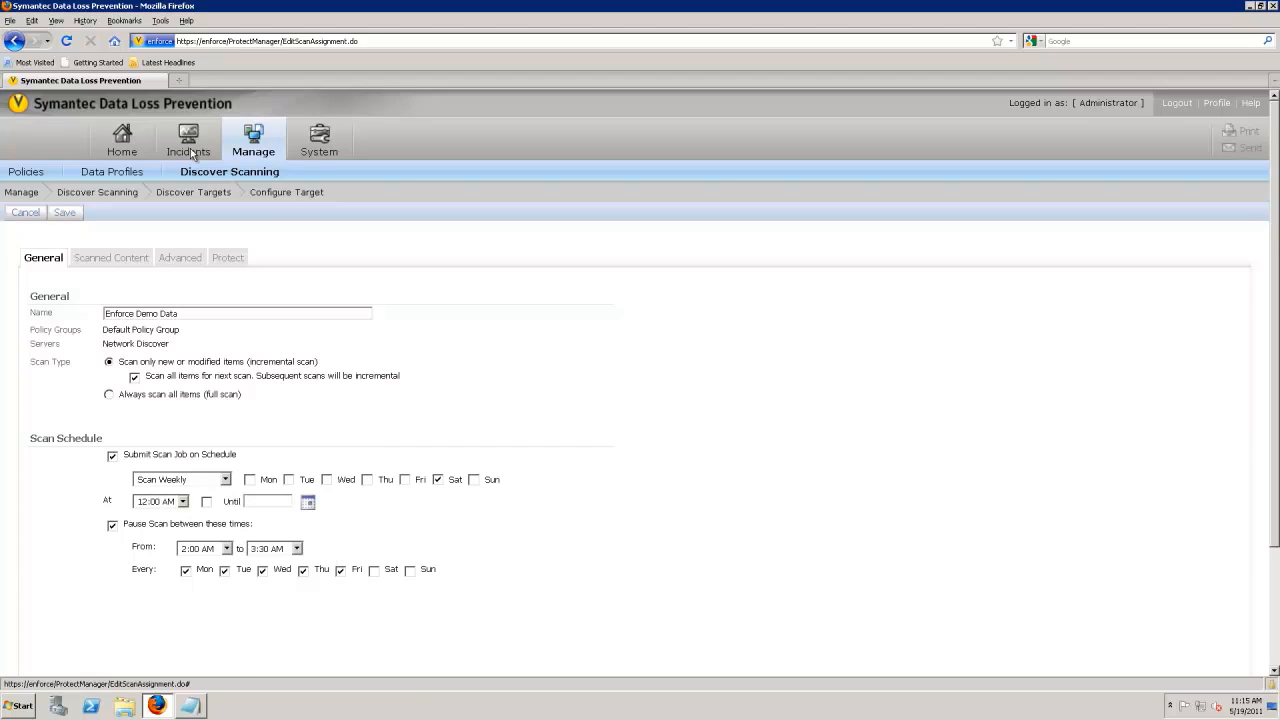
left_click(110, 257)
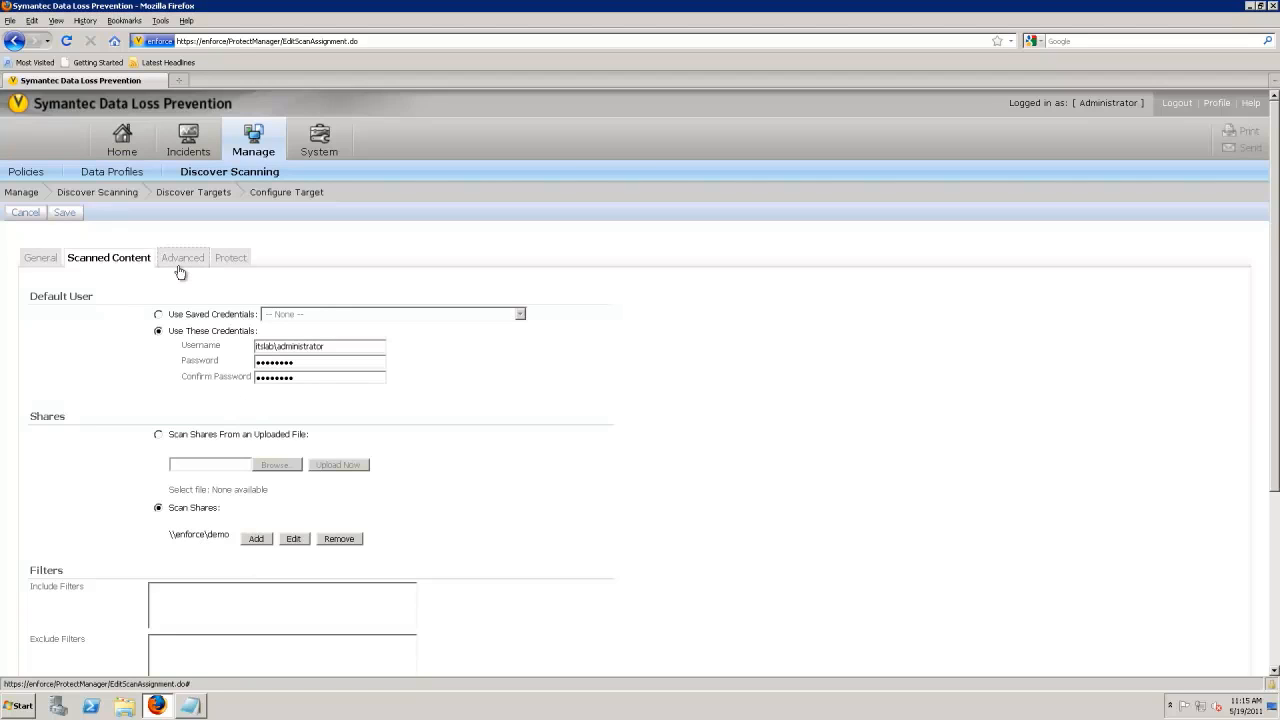
left_click(182, 257)
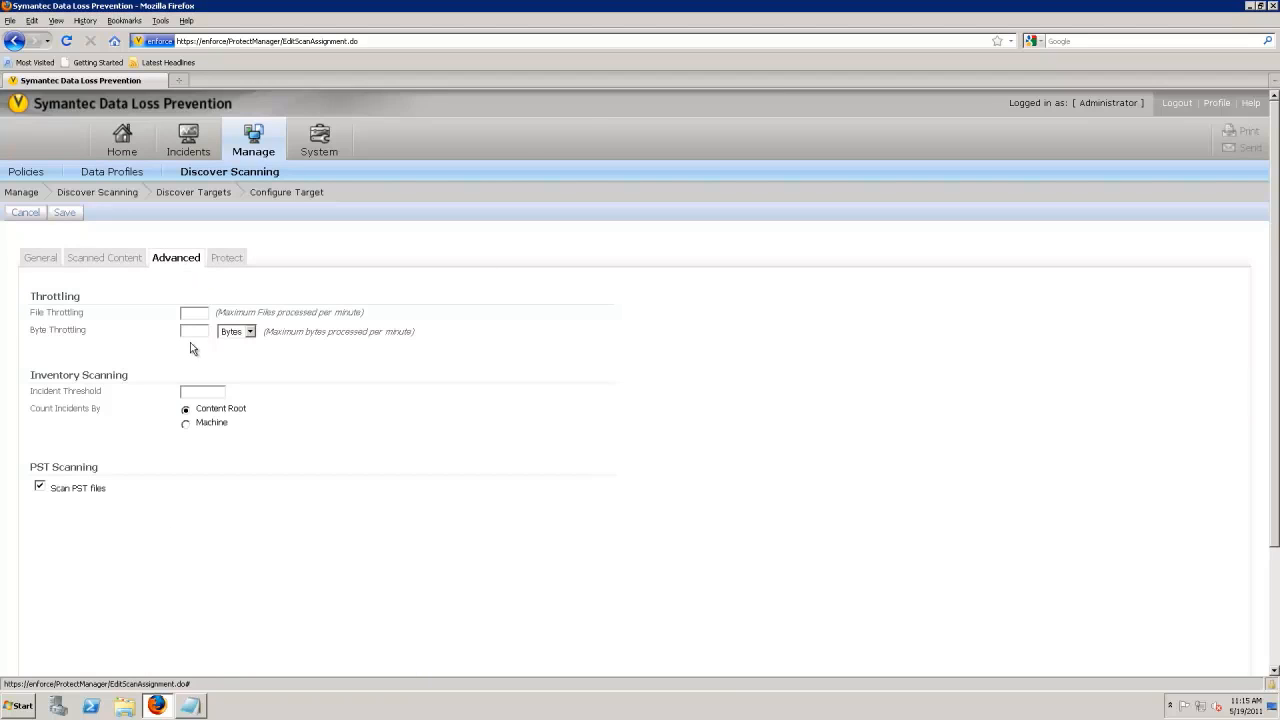
left_click(225, 257)
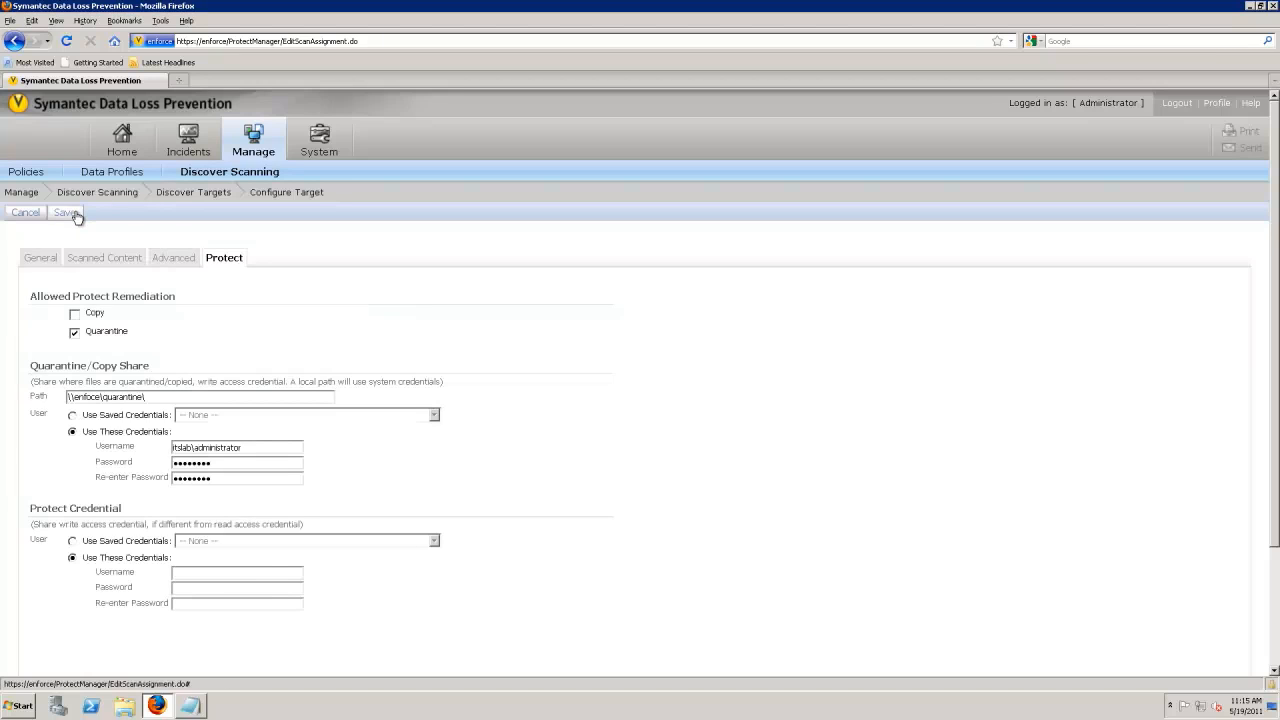
left_click(66, 212)
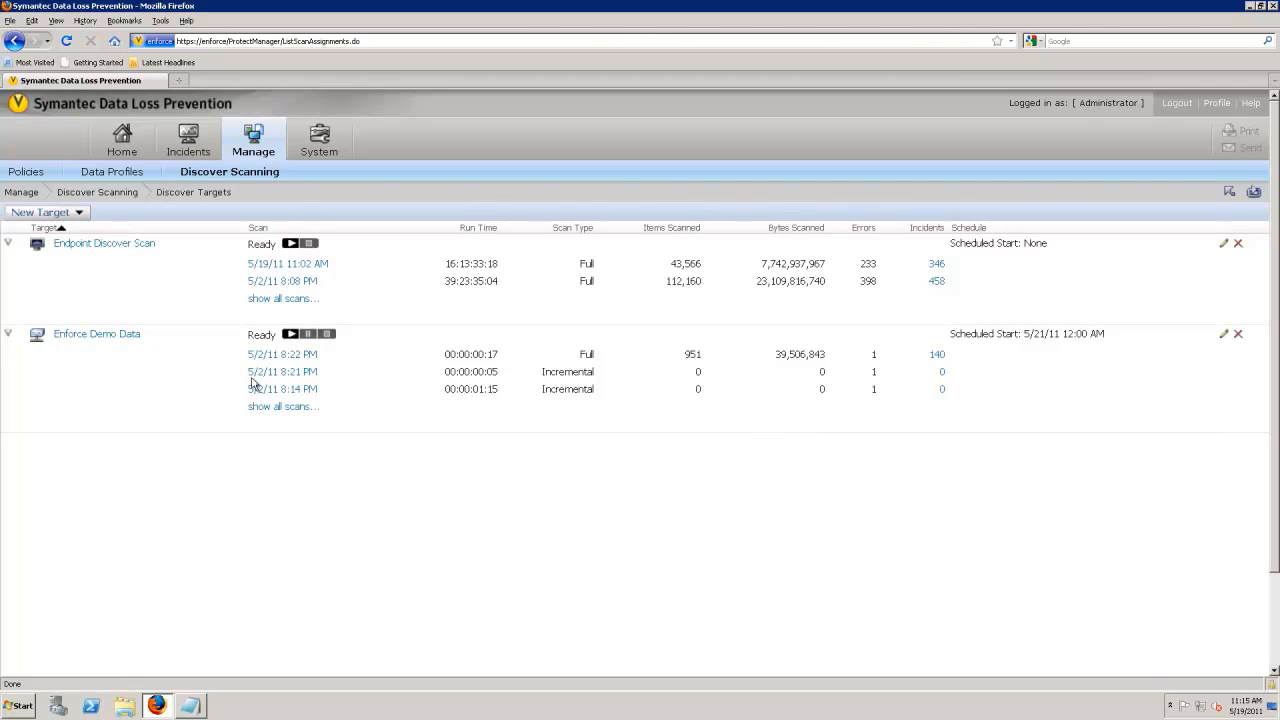
mouse_move(283, 281)
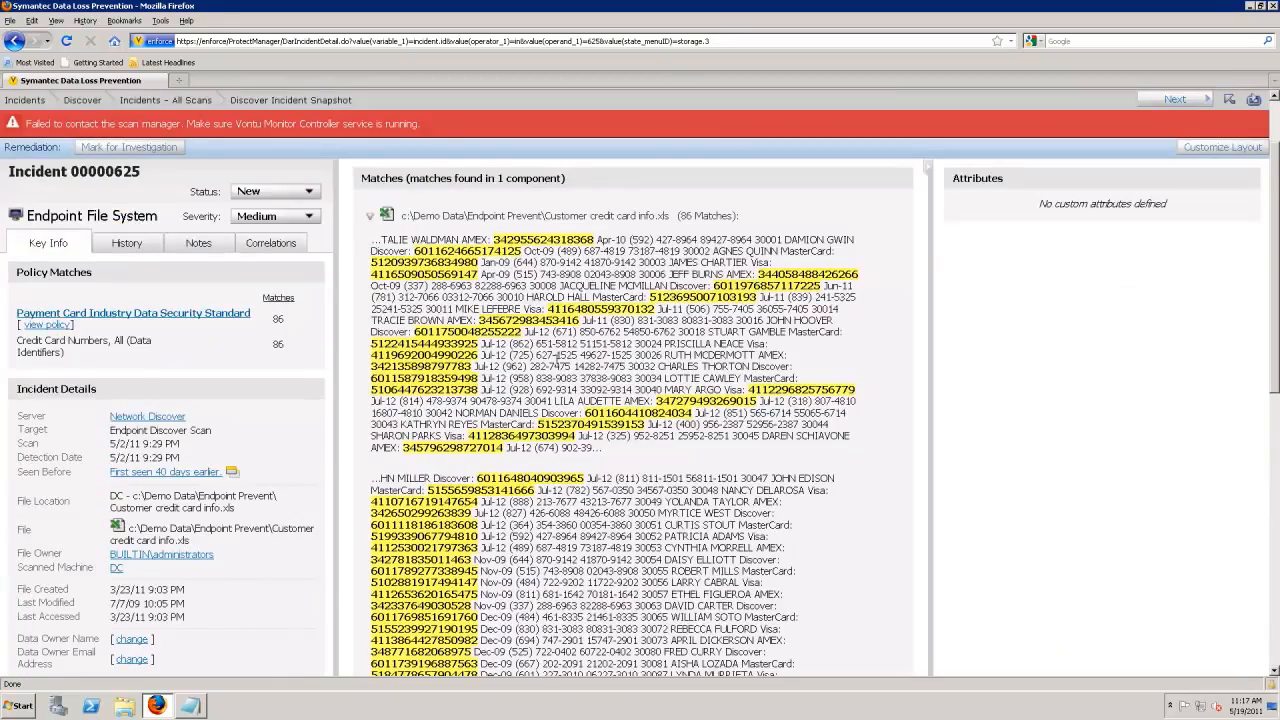
scroll("down", 3)
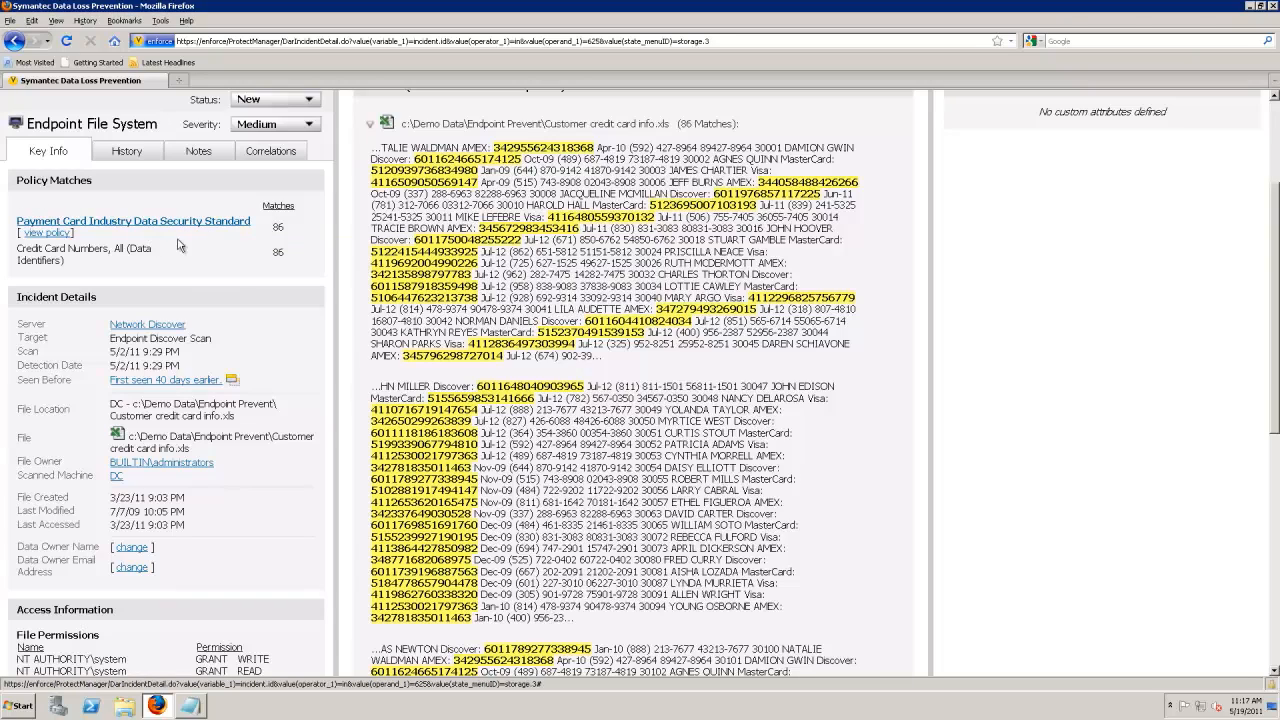
mouse_move(505, 168)
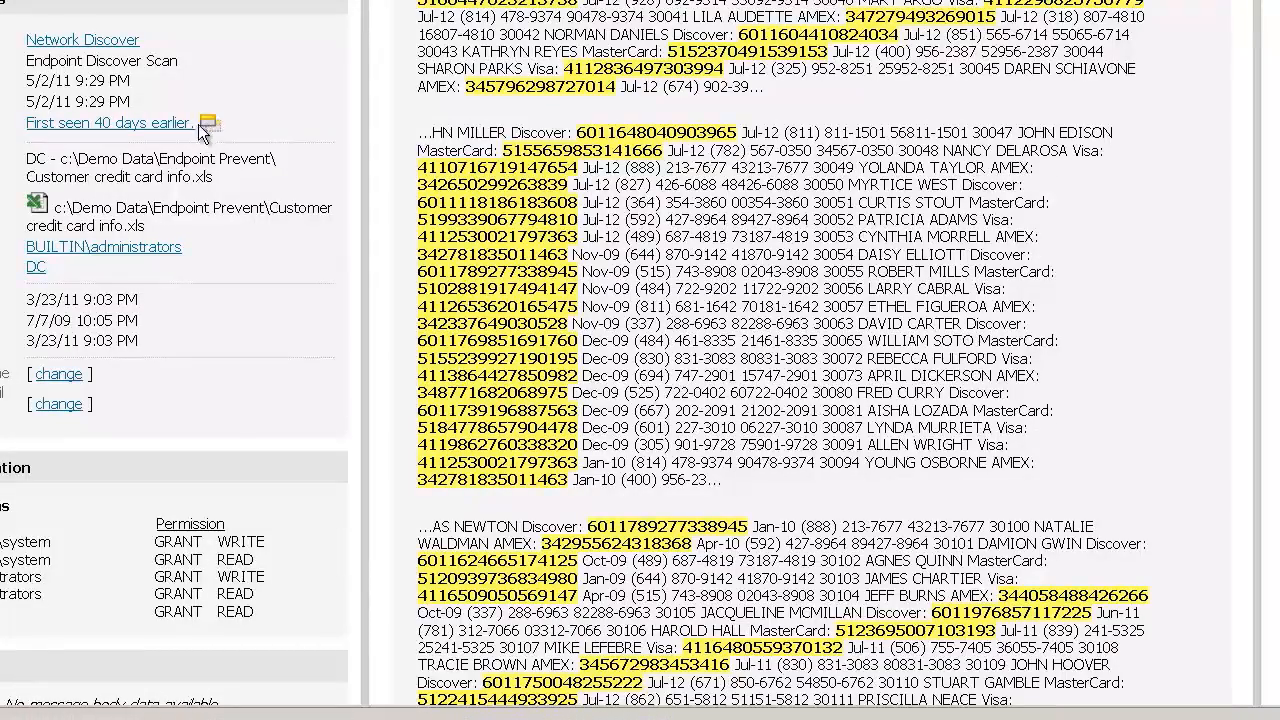
scroll("down", 3)
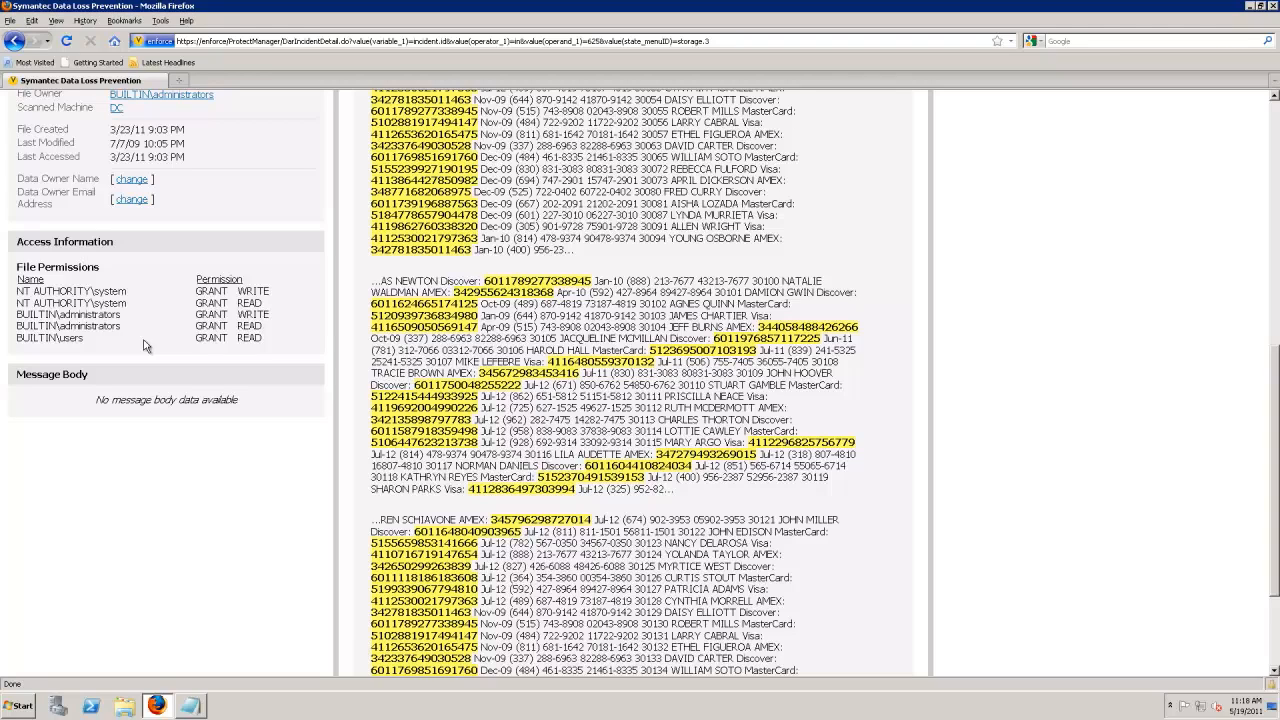
mouse_move(108, 369)
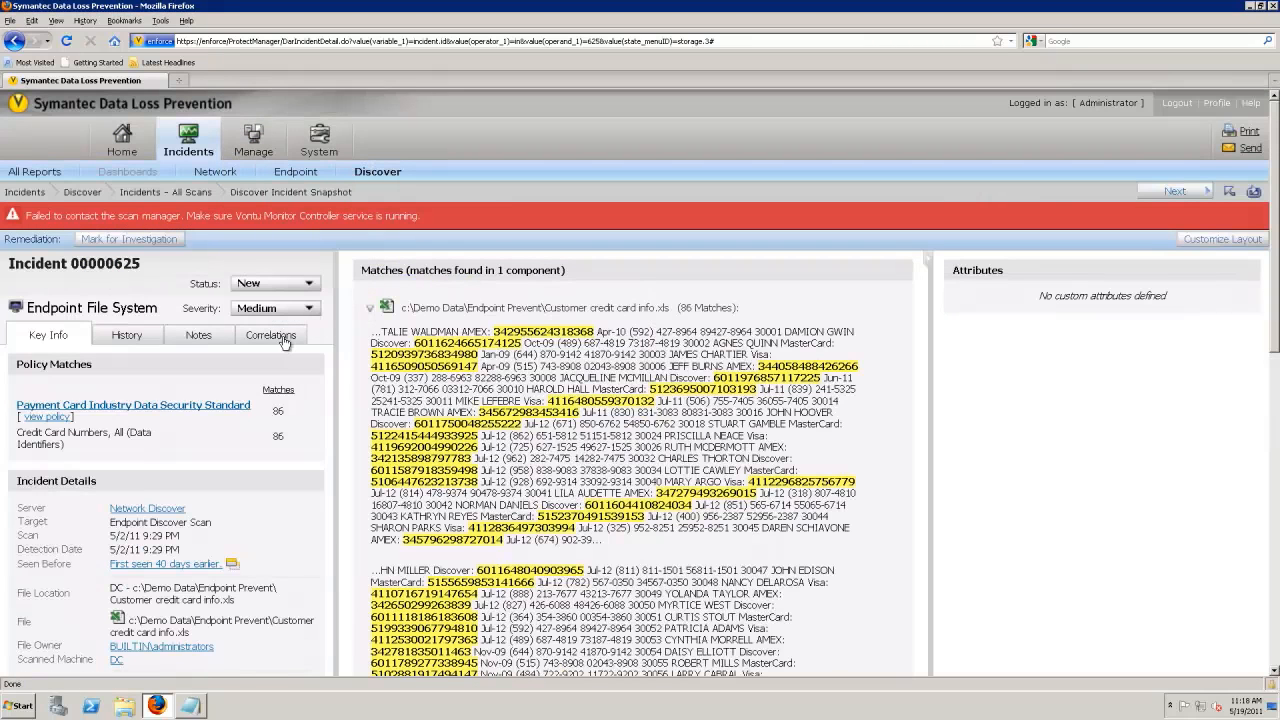
Step: View incident 00000625's correlations by location, file, owner and policy, then its empty notes
left_click(269, 335)
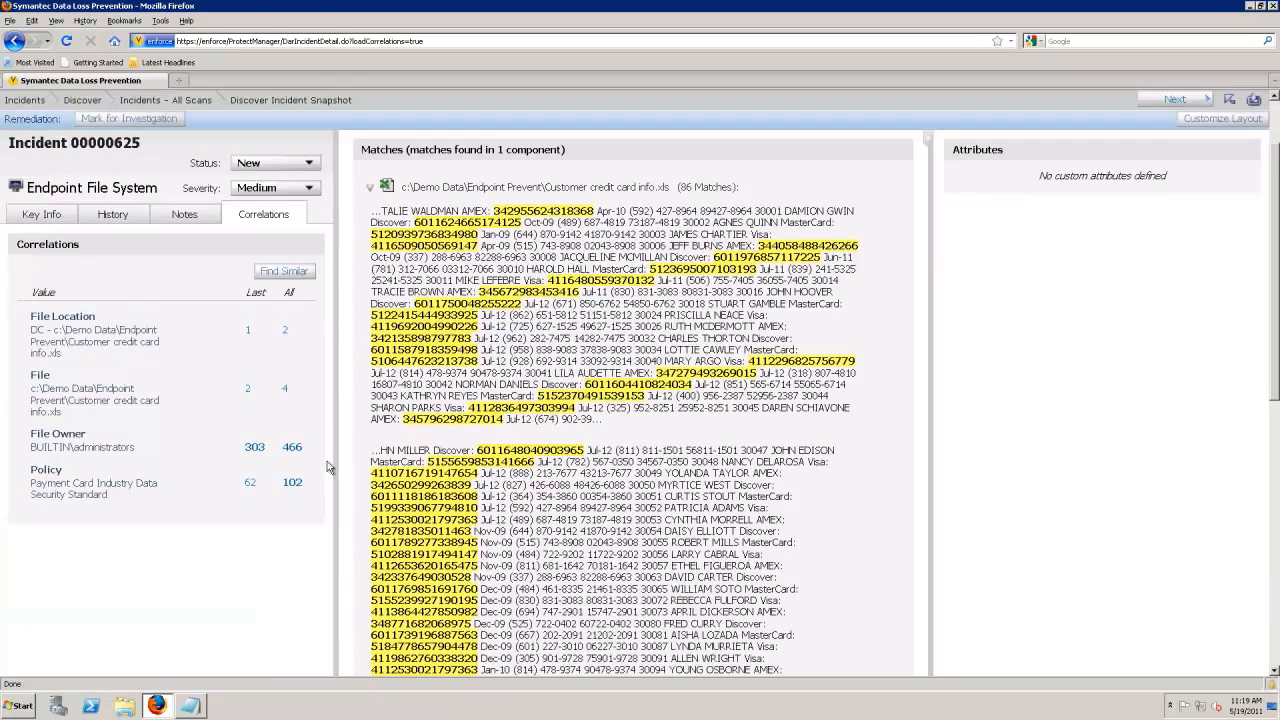
mouse_move(91, 458)
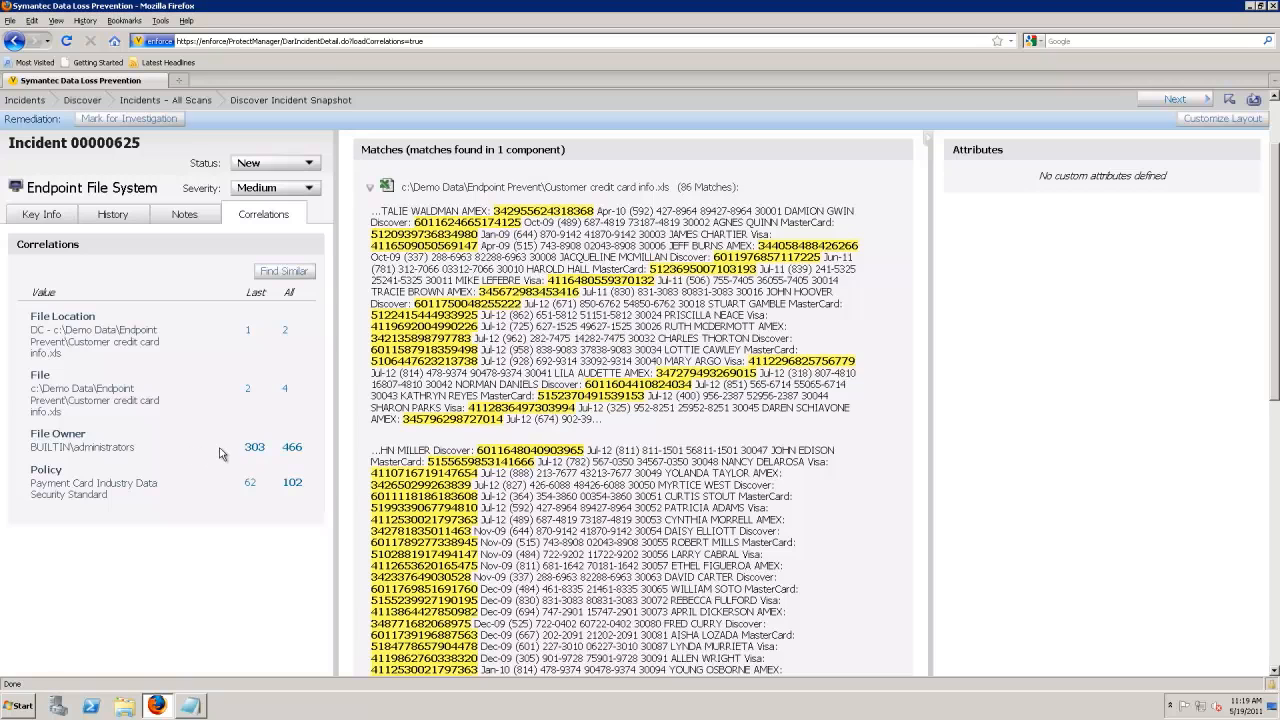
mouse_move(255, 447)
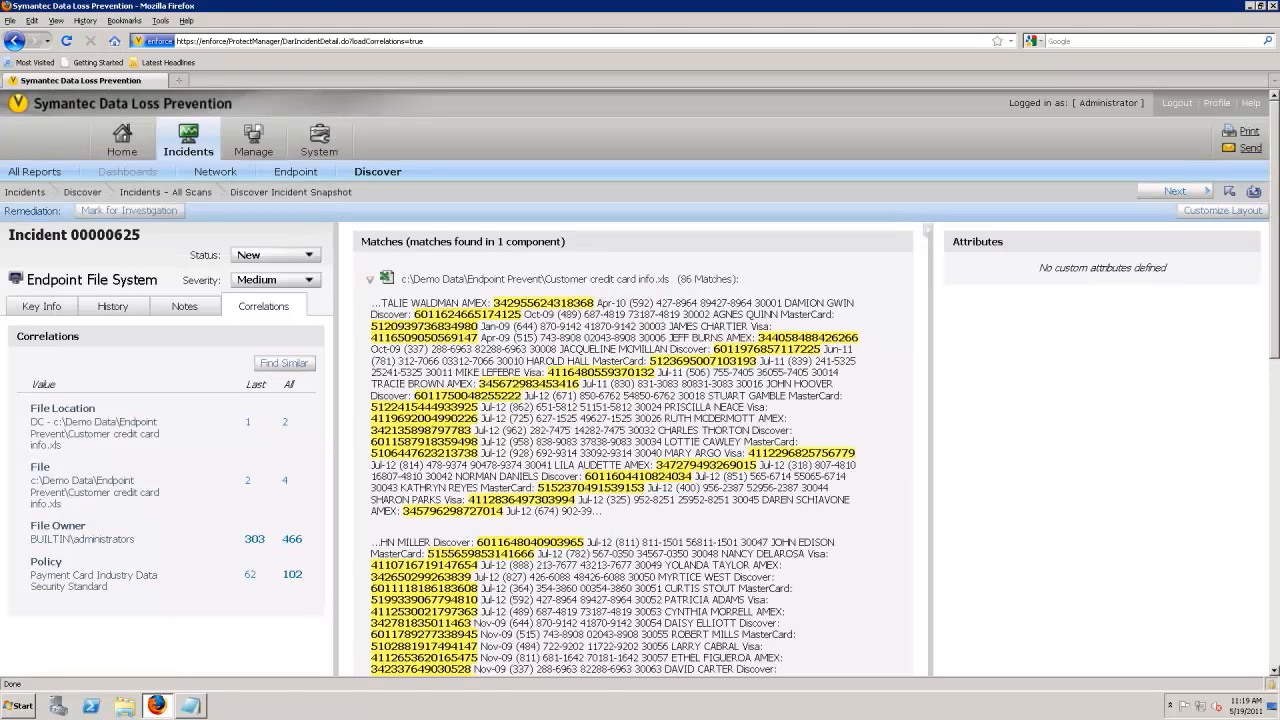
left_click(185, 305)
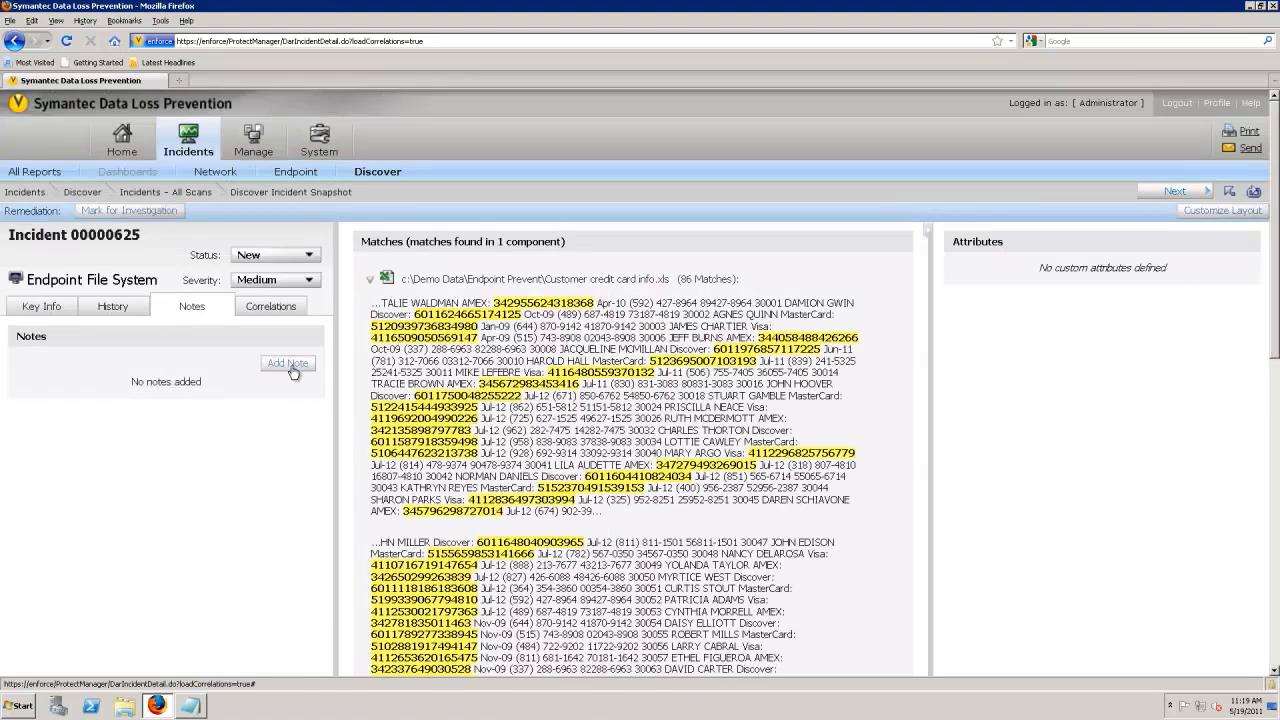
mouse_move(288, 363)
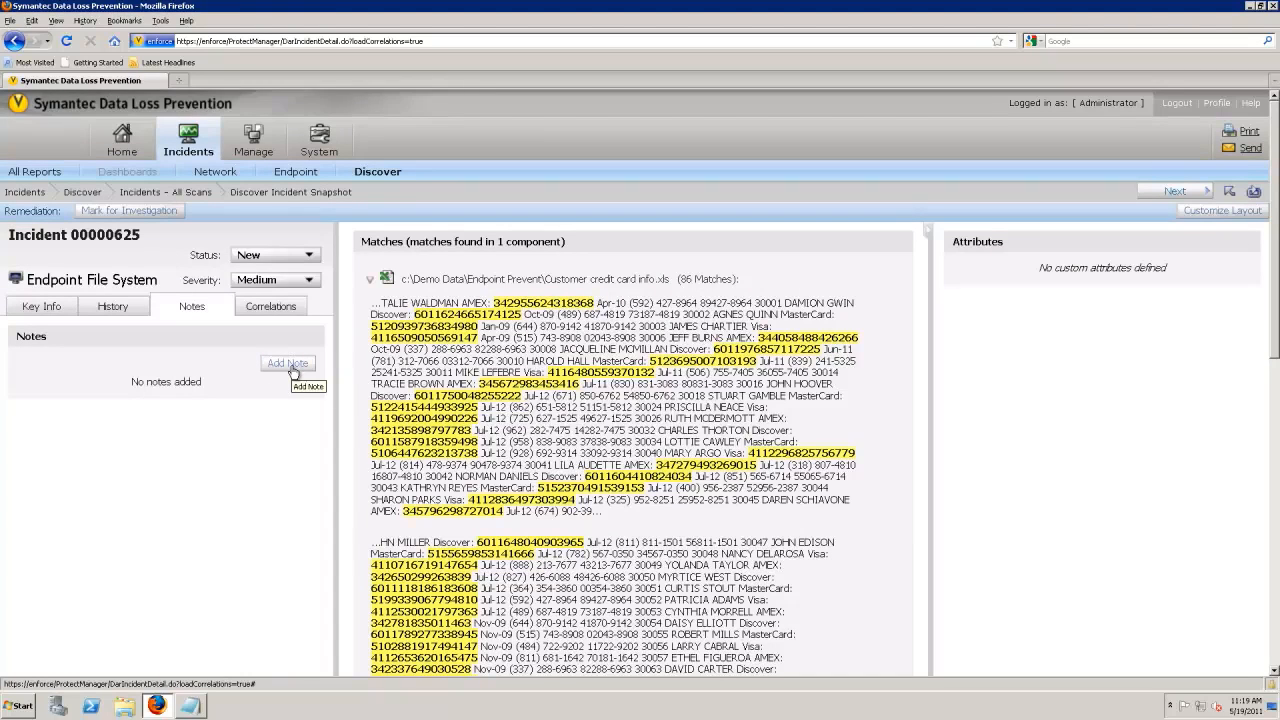